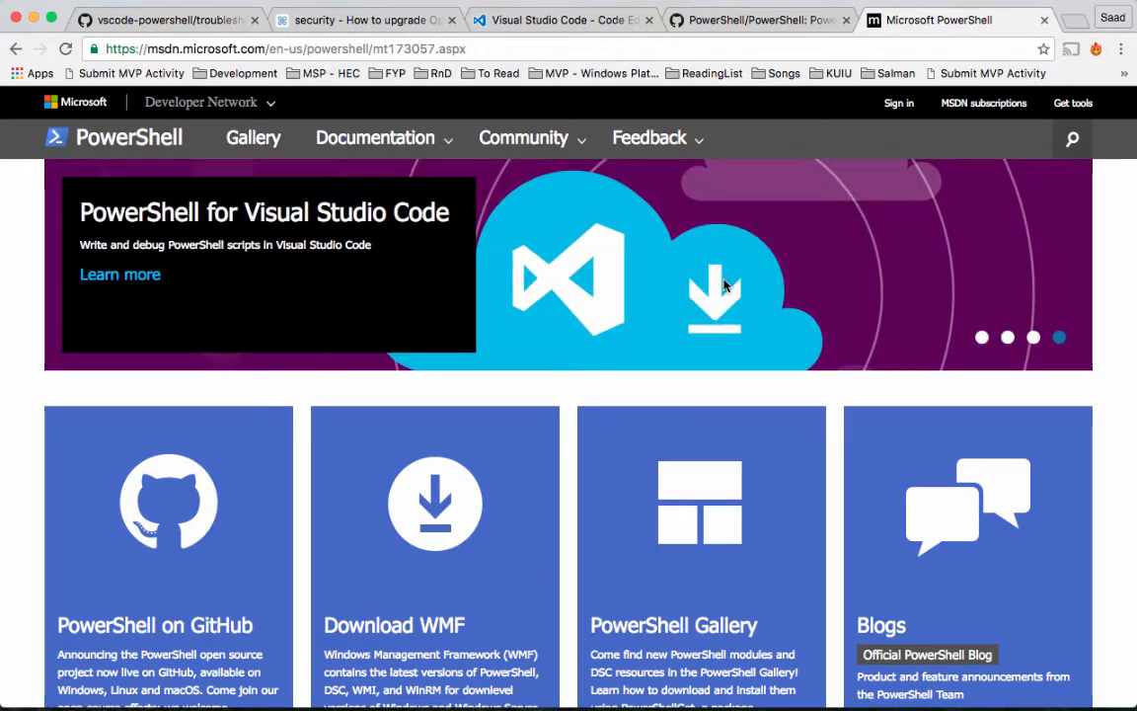
Follow the PowerShell on GitHub link to reach the Get PowerShell download table.
{"action": "left_click", "coordinate": [981, 336]}
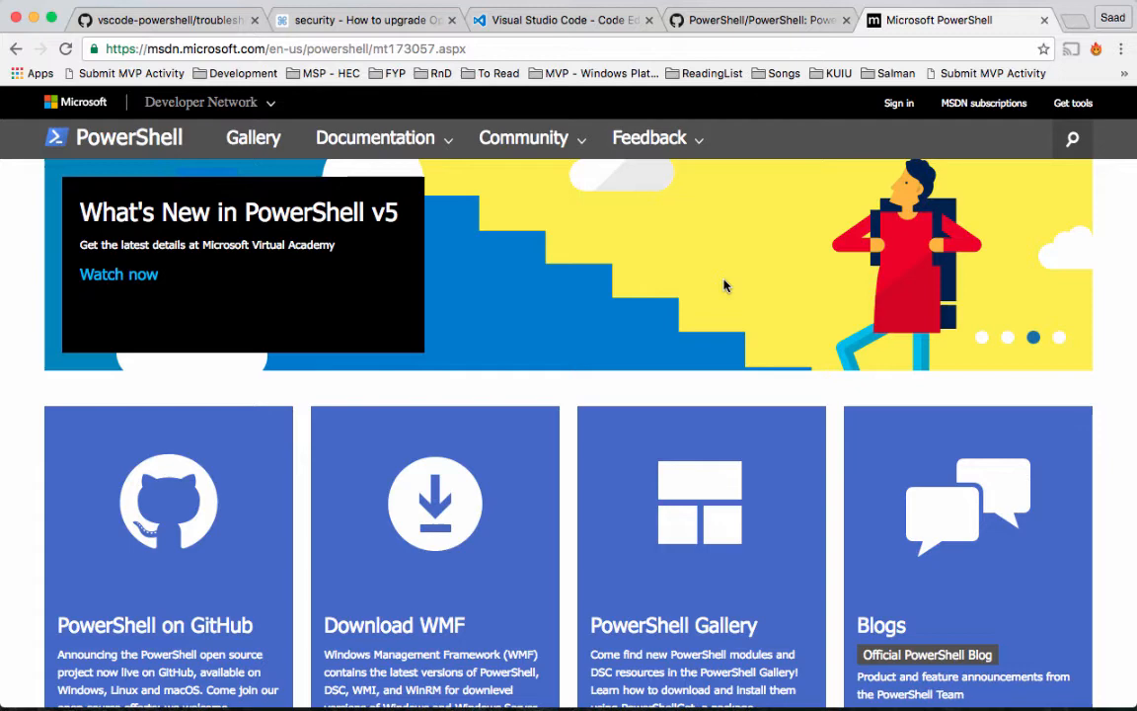
{"action": "left_click", "coordinate": [1059, 338]}
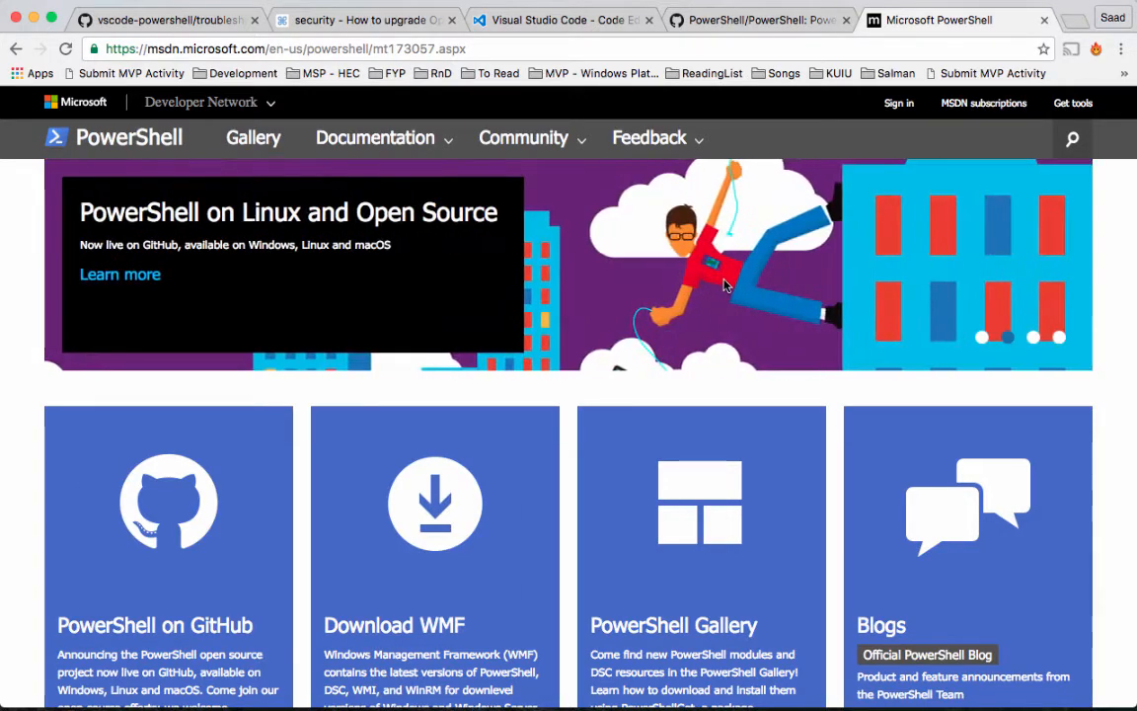
{"action": "mouse_move", "coordinate": [422, 288]}
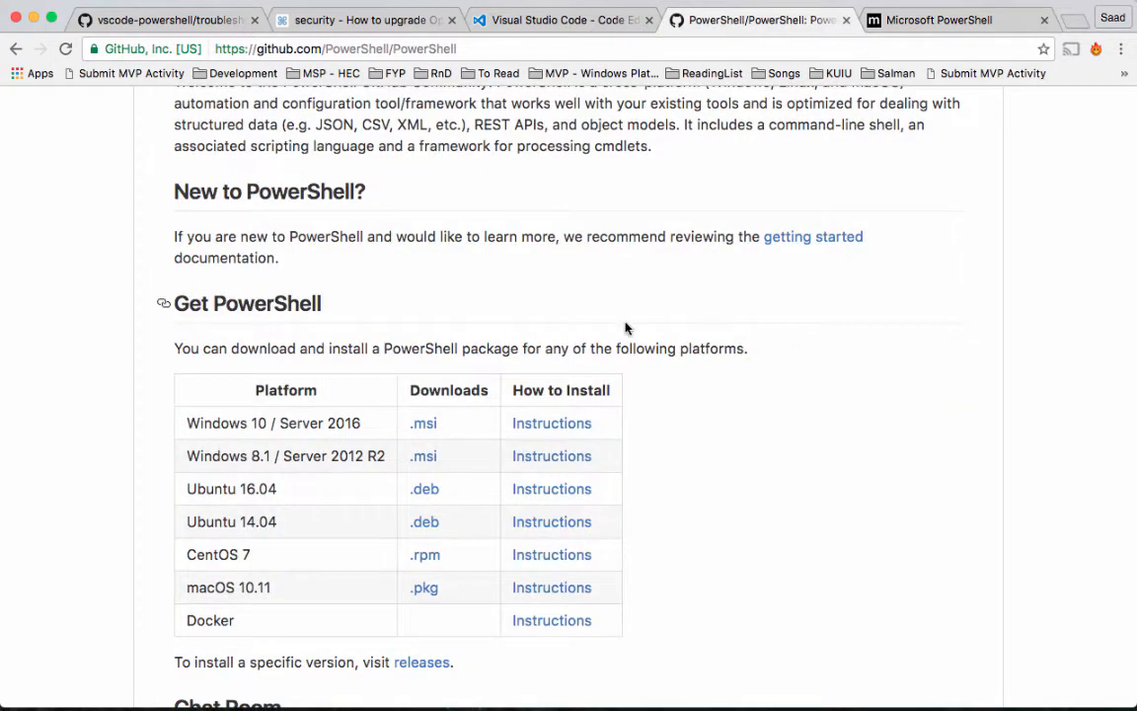
{"action": "scroll", "scroll_direction": "up", "scroll_amount": 3}
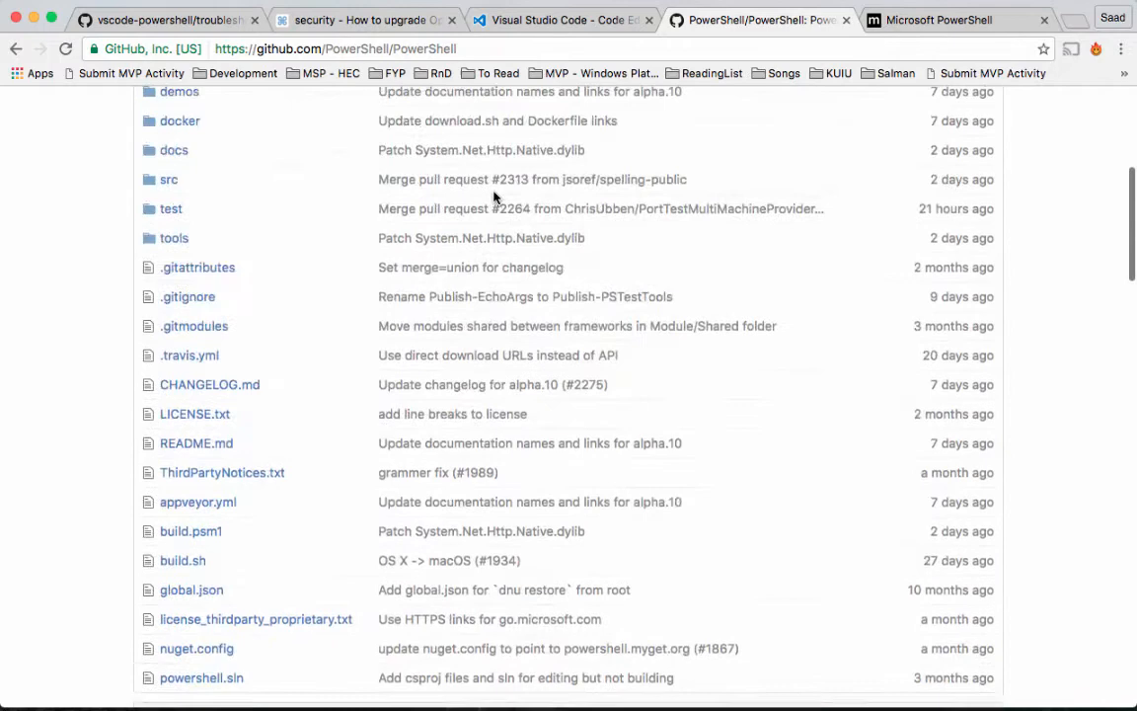
{"action": "scroll", "scroll_direction": "up", "scroll_amount": 3}
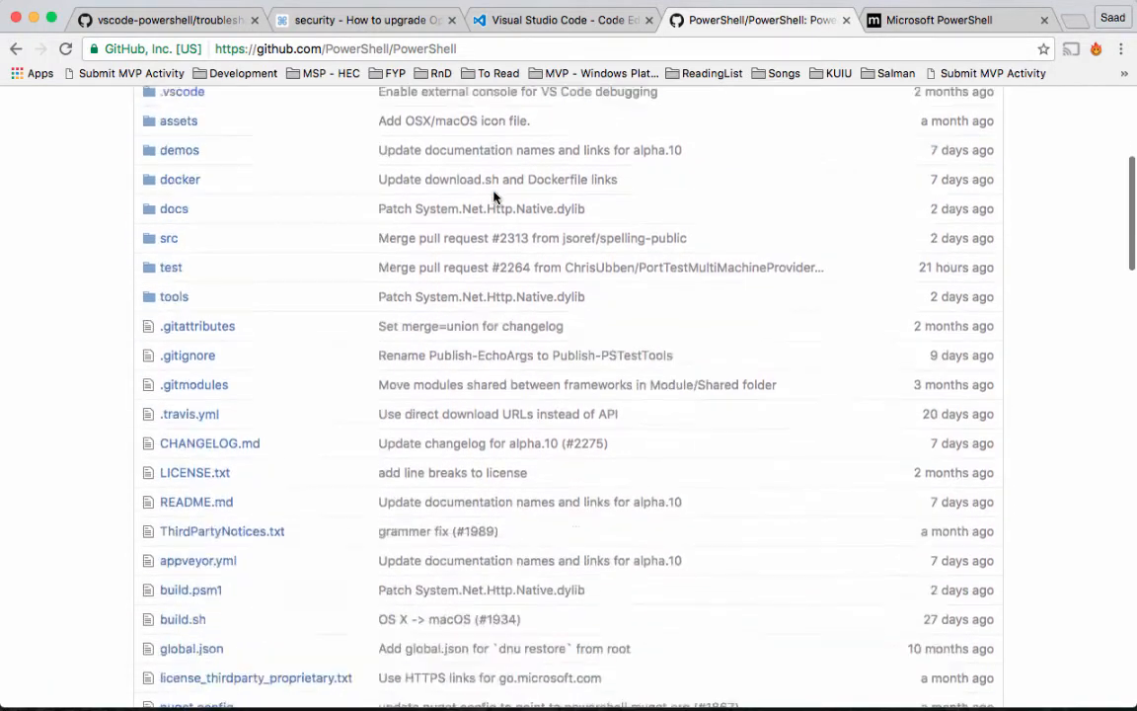
{"action": "scroll", "scroll_direction": "down", "scroll_amount": 3}
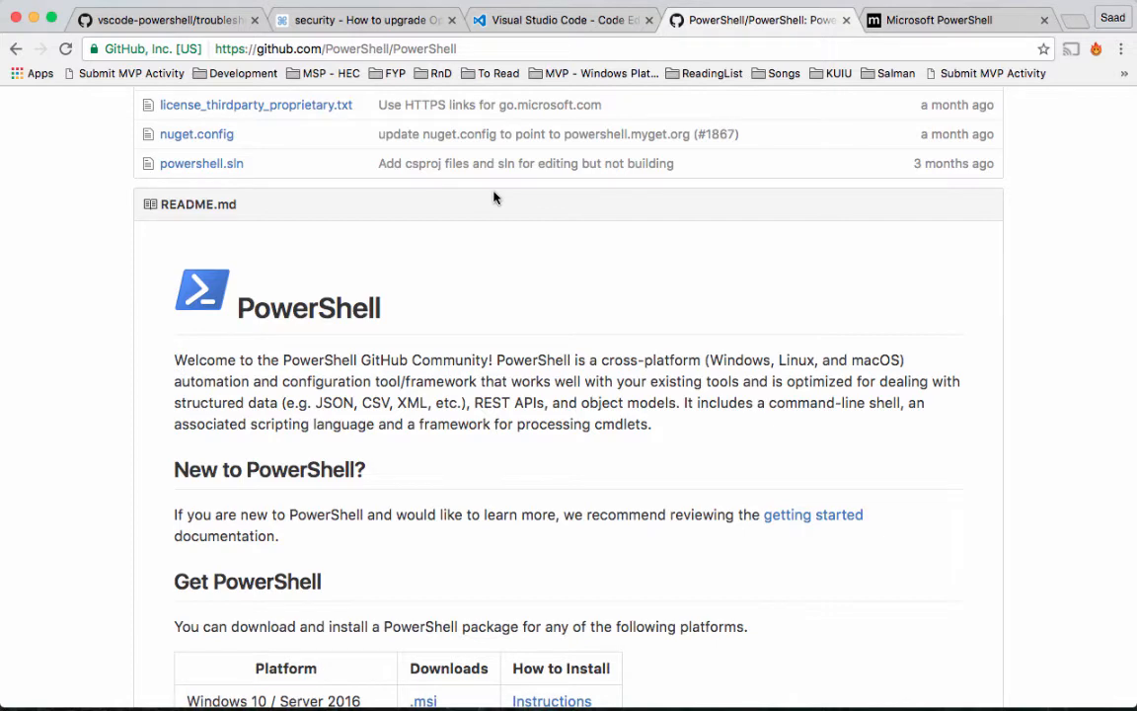
{"action": "scroll", "scroll_direction": "down", "scroll_amount": 3}
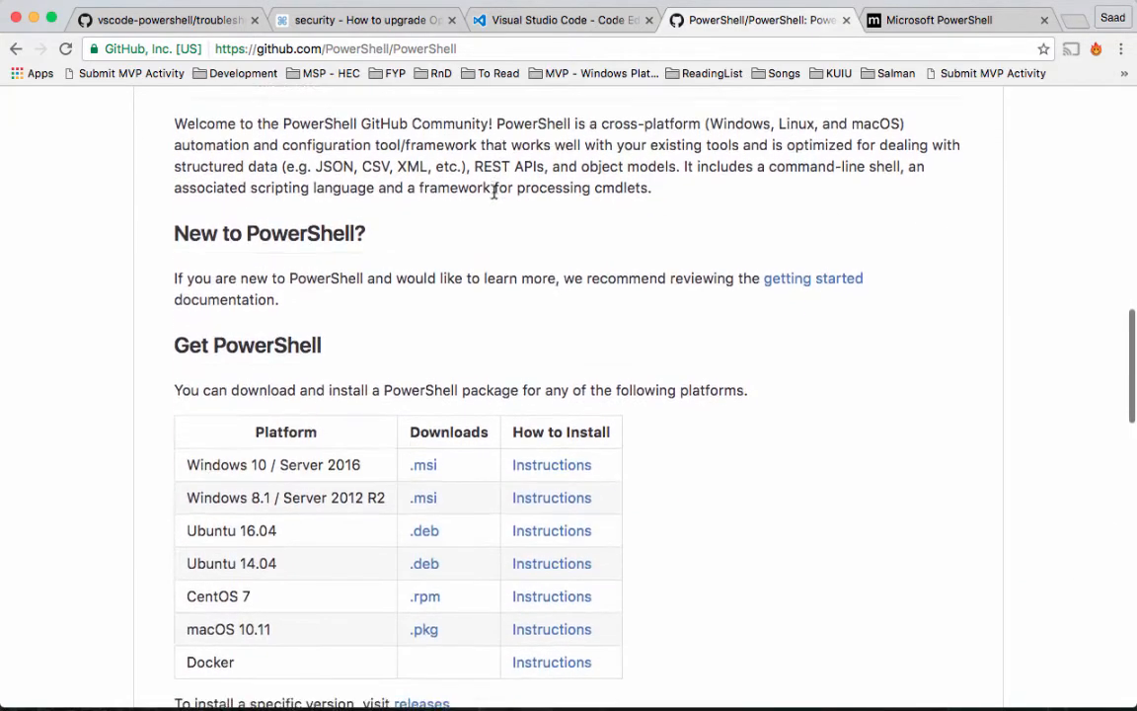
{"action": "scroll", "scroll_direction": "up", "scroll_amount": 3}
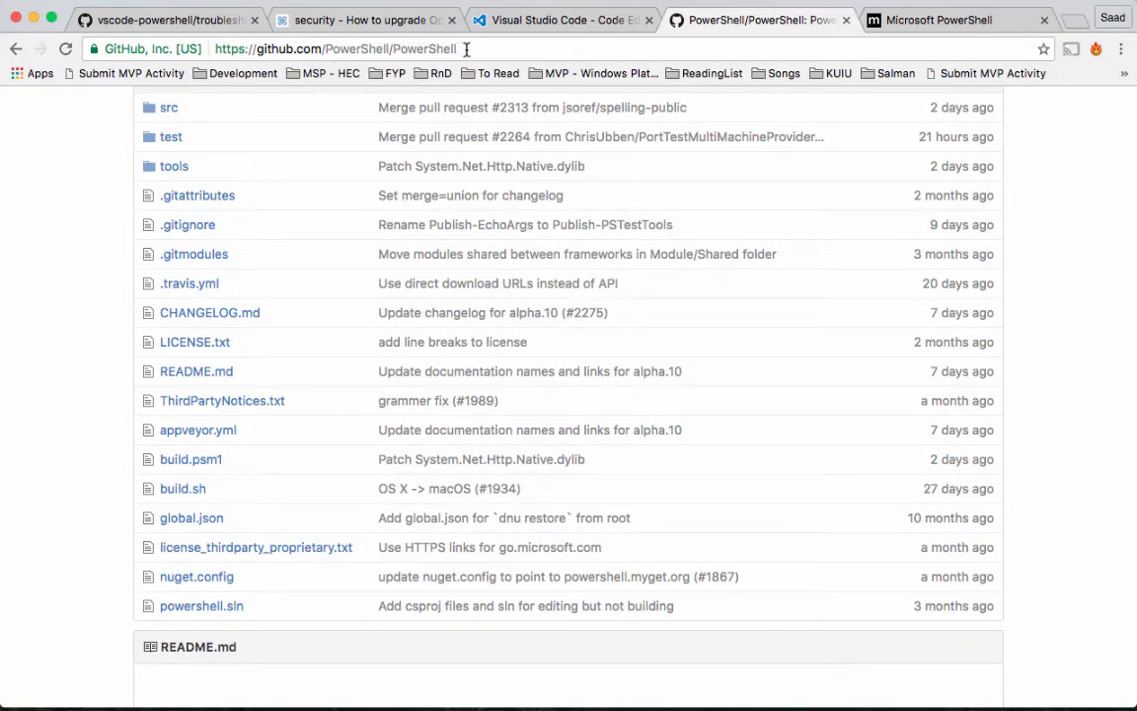
{"action": "scroll", "scroll_direction": "down", "scroll_amount": 3}
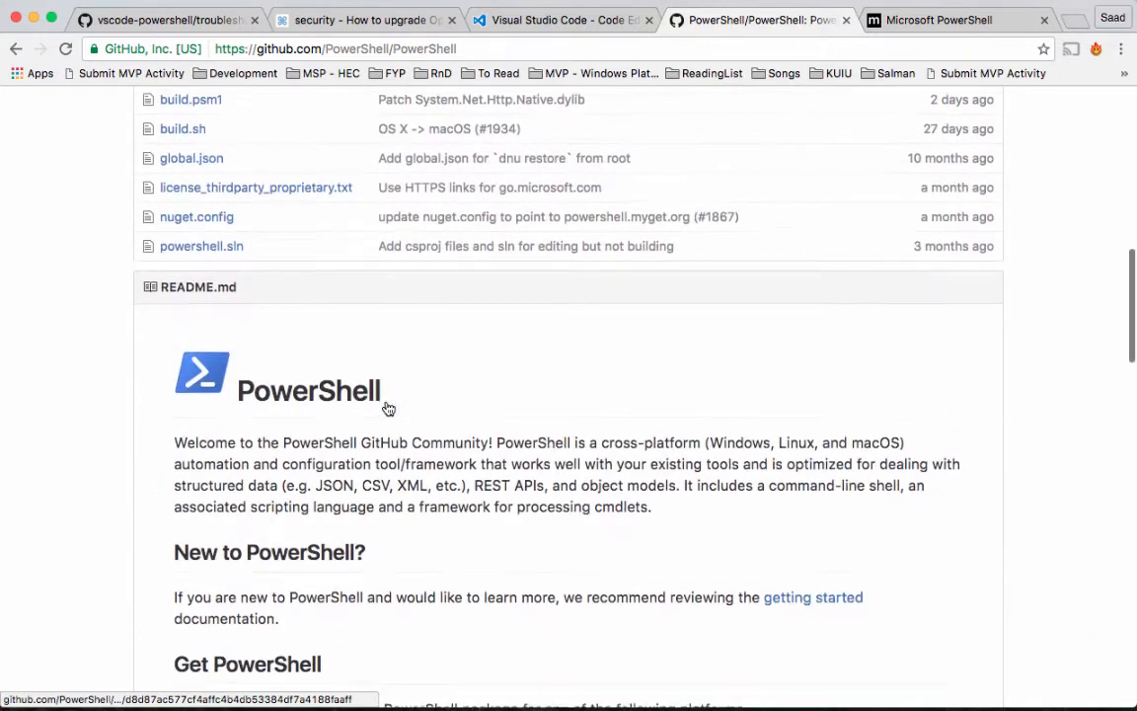
{"action": "scroll", "scroll_direction": "down", "scroll_amount": 3}
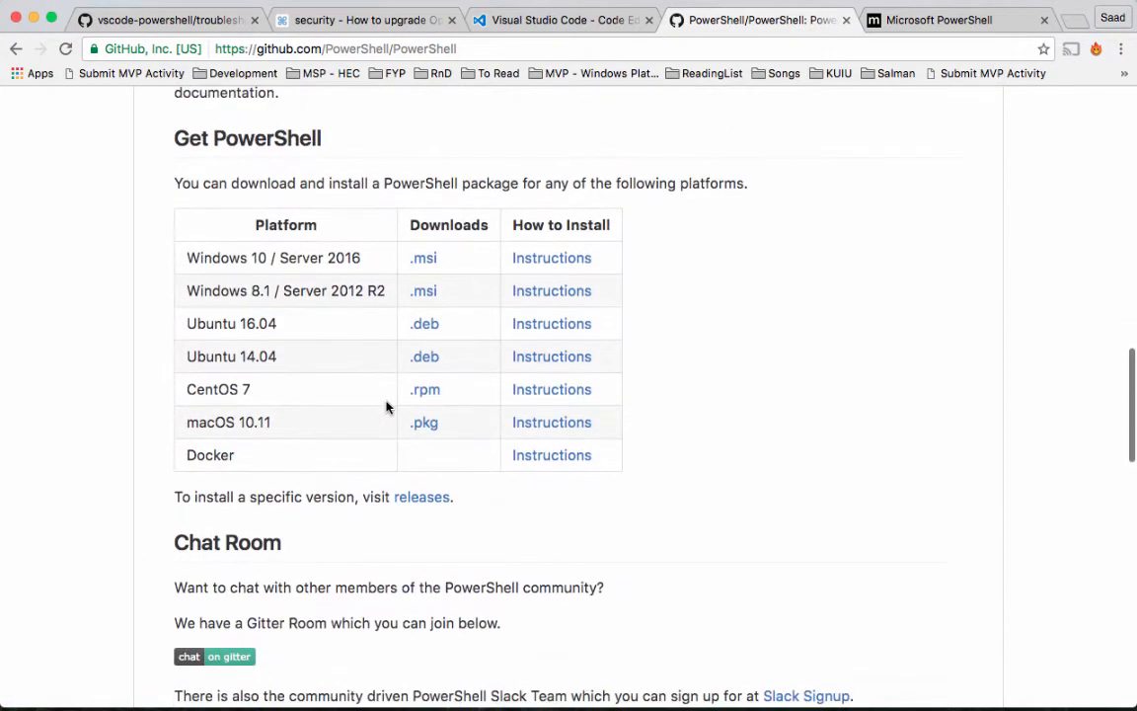
{"action": "scroll", "scroll_direction": "down", "scroll_amount": 3}
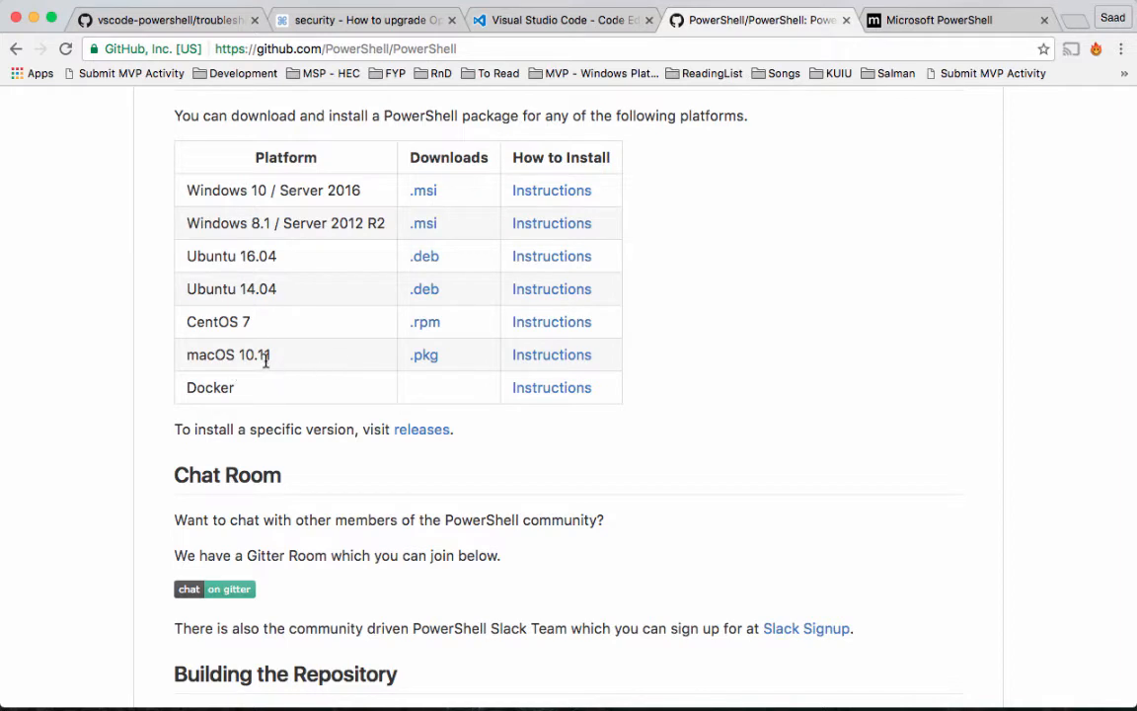
{"action": "mouse_move", "coordinate": [423, 355]}
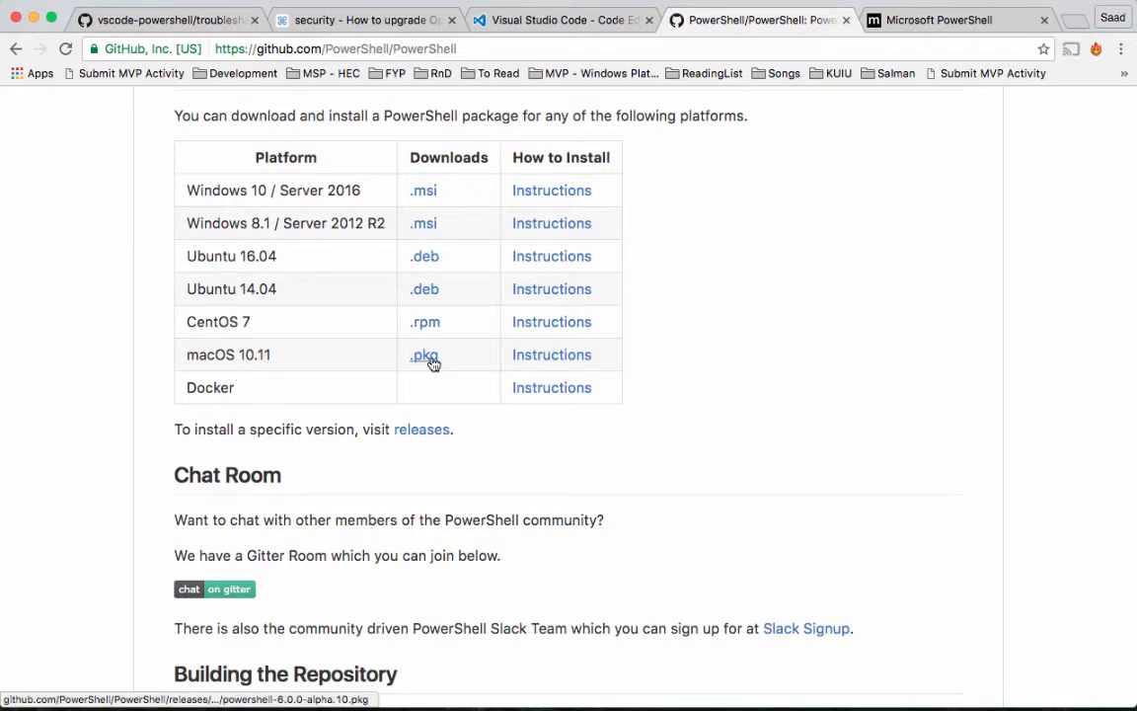
{"action": "mouse_move", "coordinate": [418, 482]}
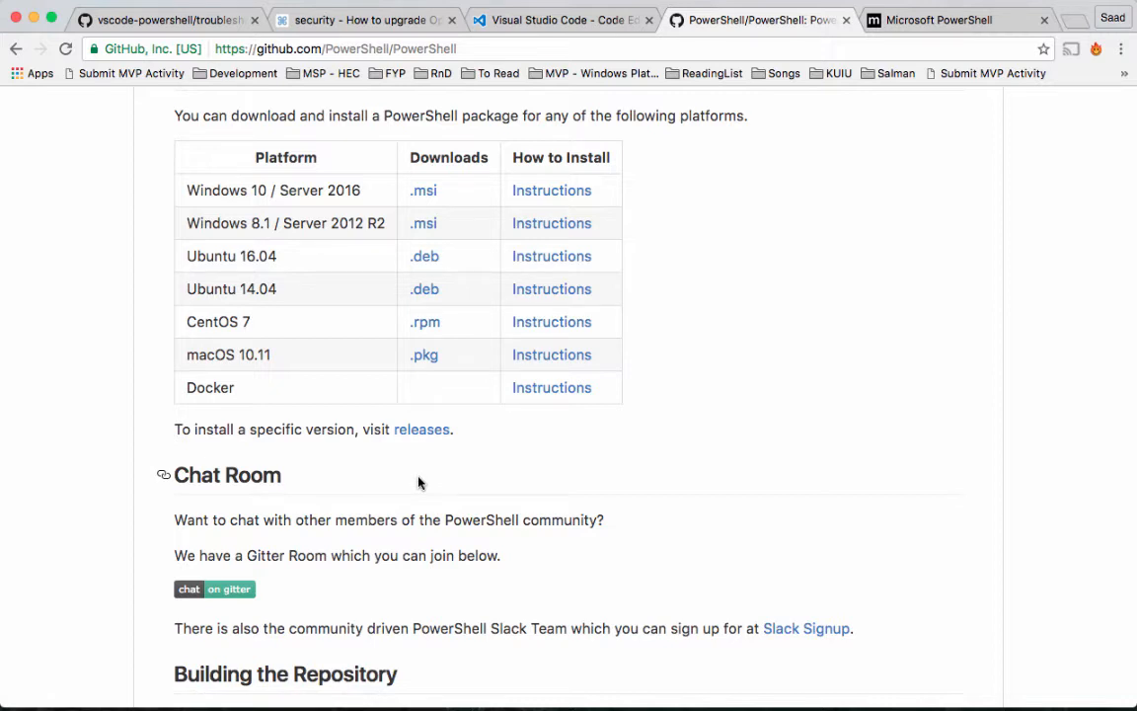
{"action": "mouse_move", "coordinate": [514, 521]}
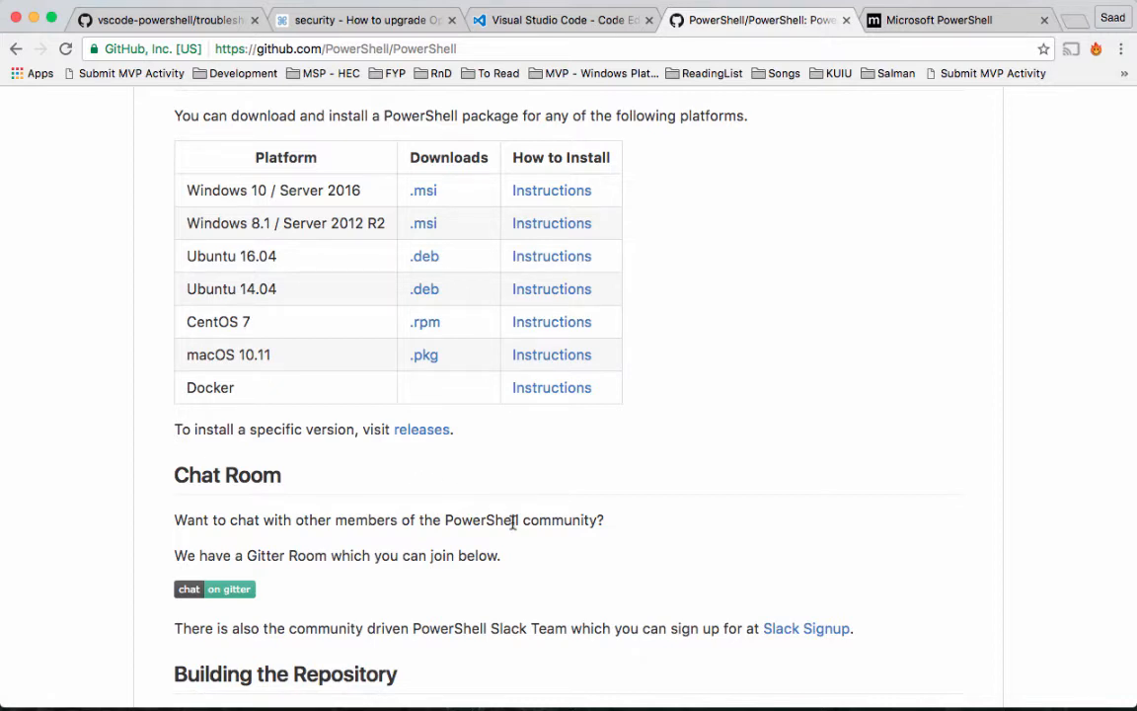
{"action": "mouse_move", "coordinate": [612, 488]}
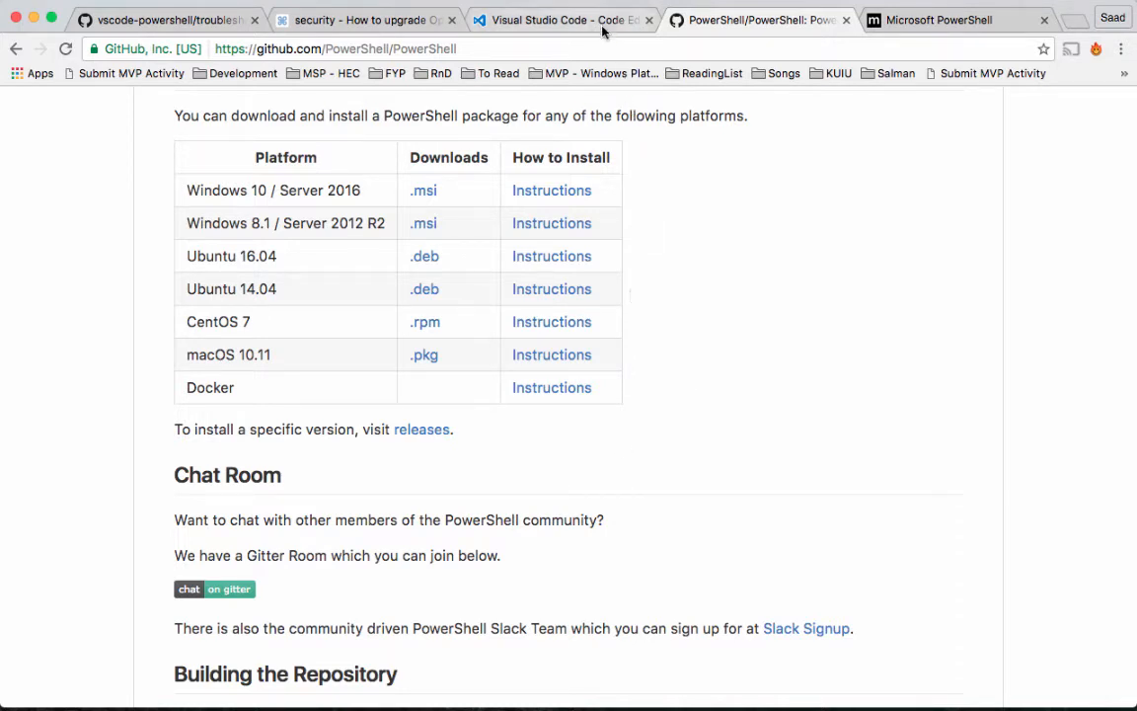
Switch to the code.visualstudio.com home page with its Download for OS X button.
{"action": "left_click", "coordinate": [561, 20]}
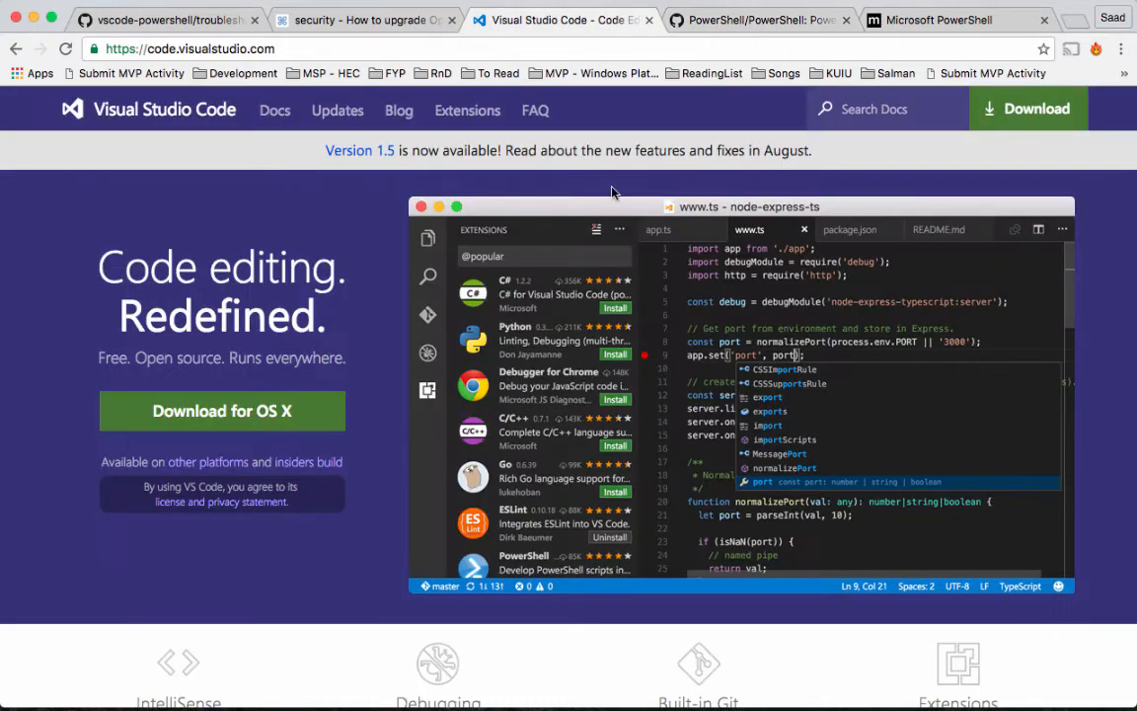
{"action": "mouse_move", "coordinate": [639, 276]}
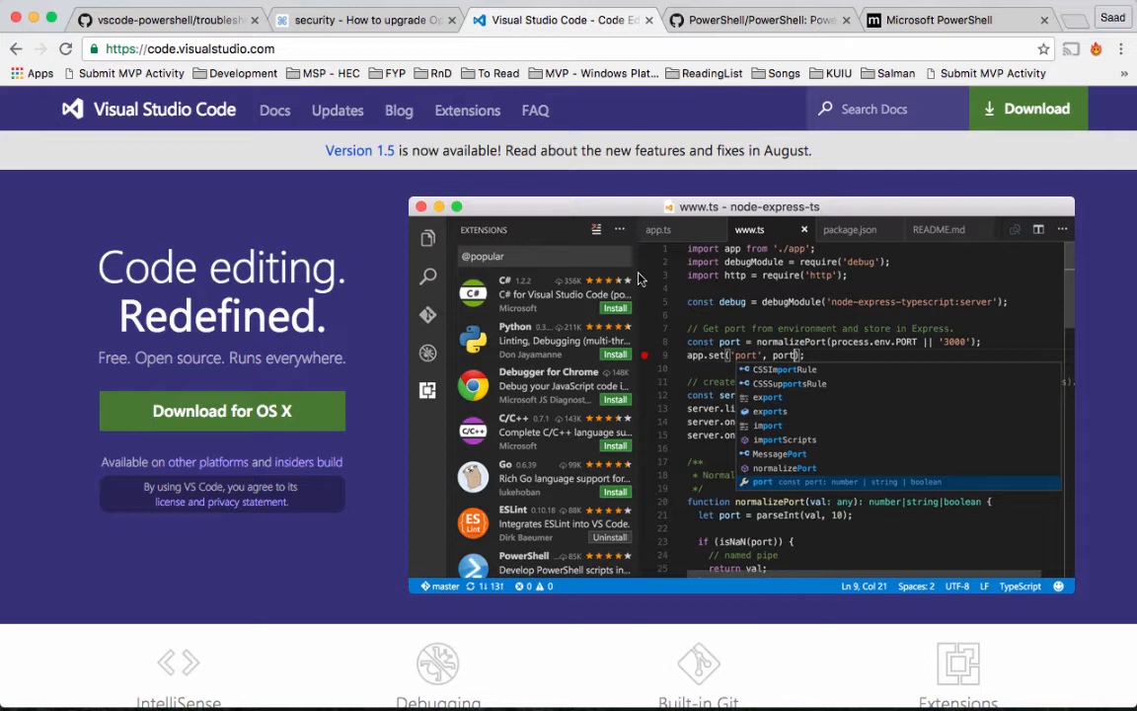
{"action": "mouse_move", "coordinate": [335, 425]}
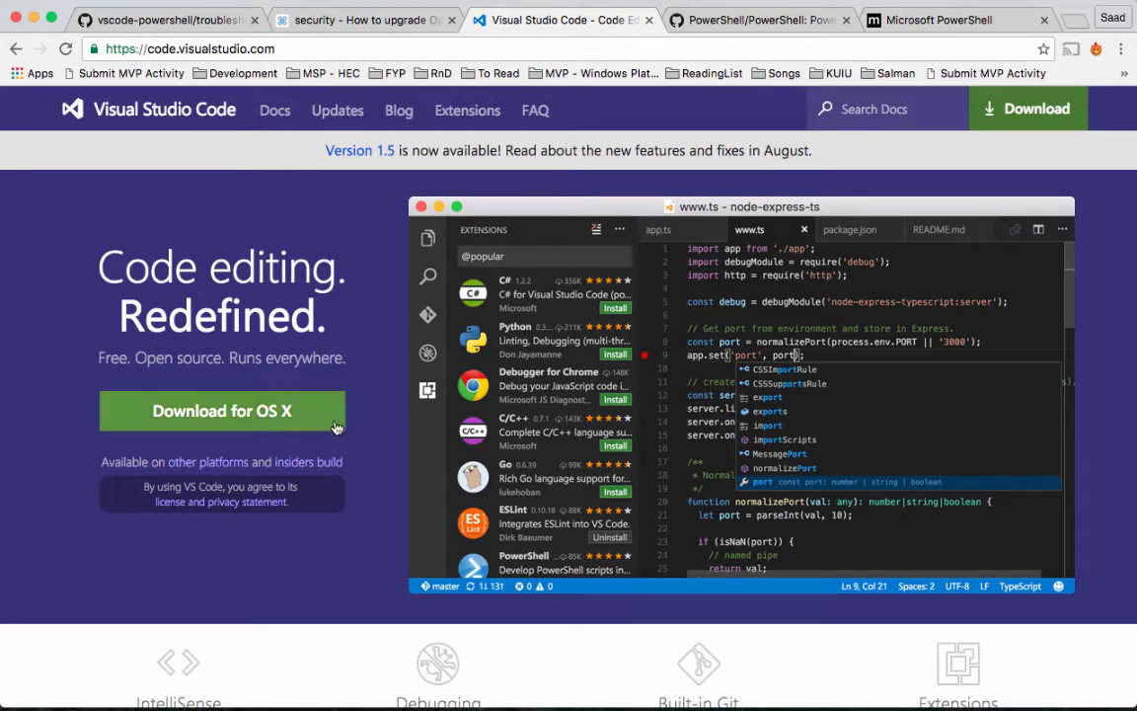
{"action": "mouse_move", "coordinate": [294, 443]}
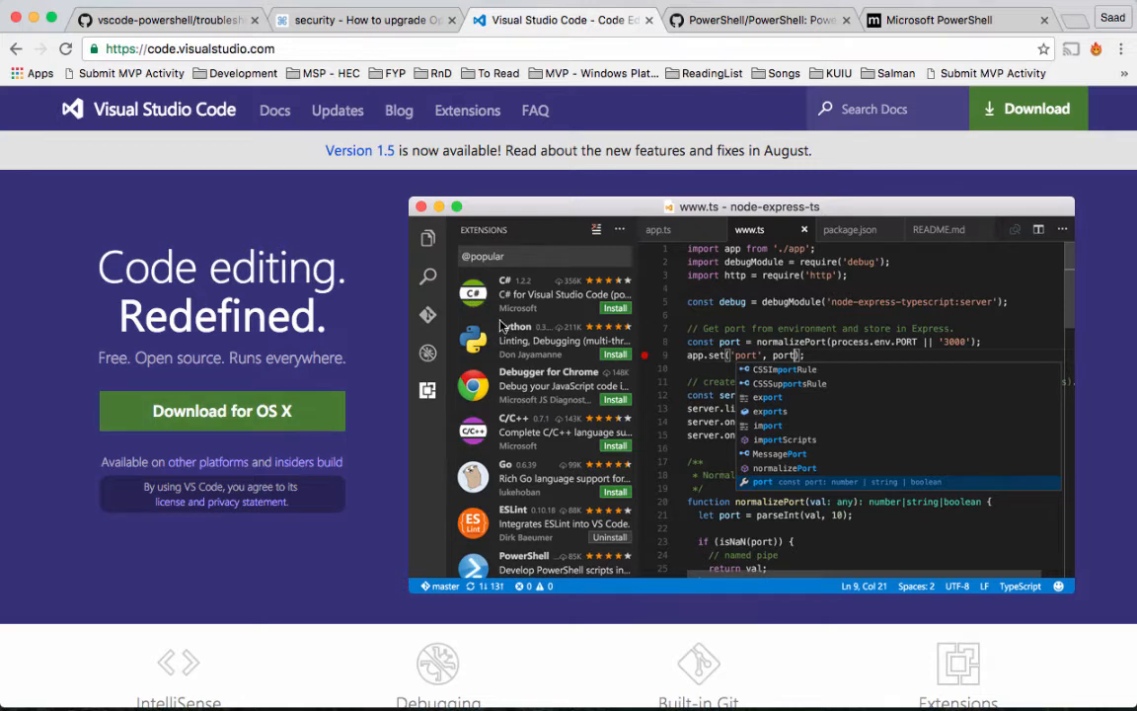
{"action": "mouse_move", "coordinate": [699, 672]}
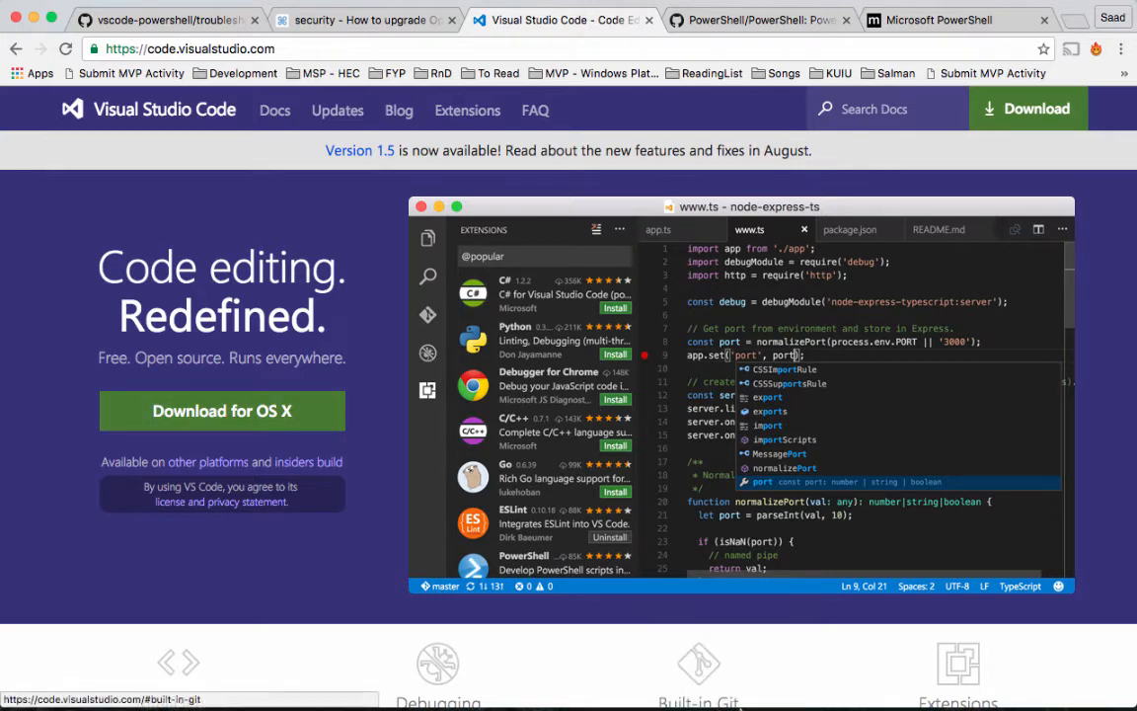
{"action": "mouse_move", "coordinate": [577, 675]}
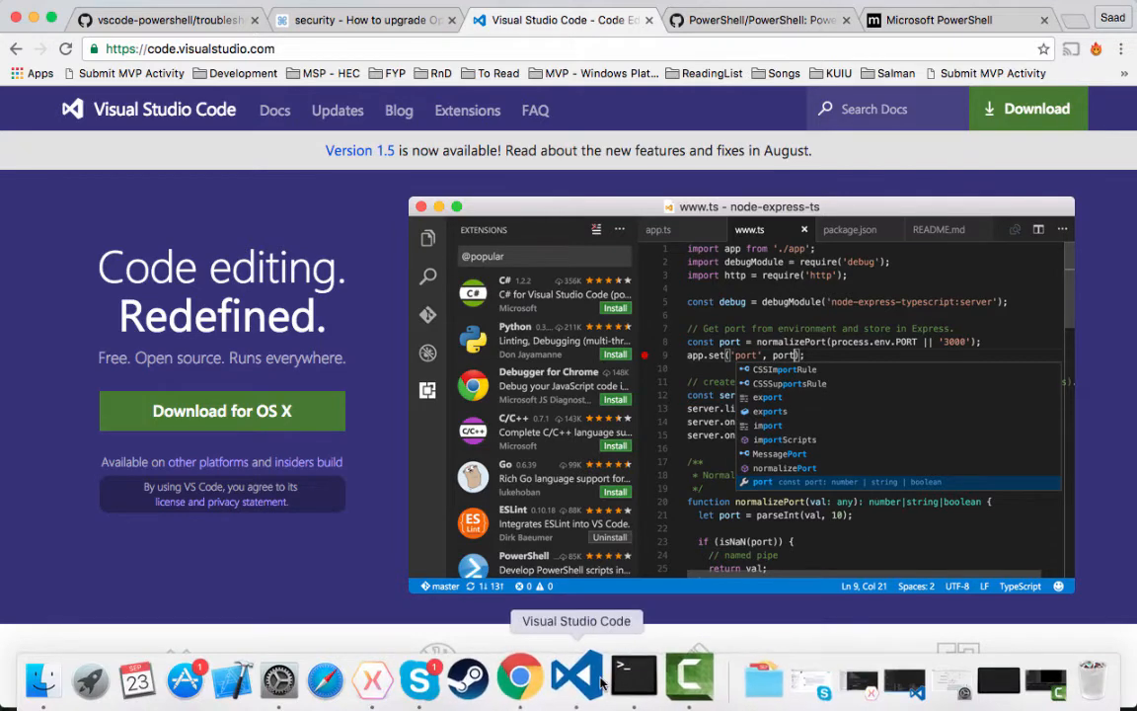
Bring VS Code forward and rework the Command Palette query from 'ext update' toward 'ext install'.
{"action": "left_click", "coordinate": [577, 679]}
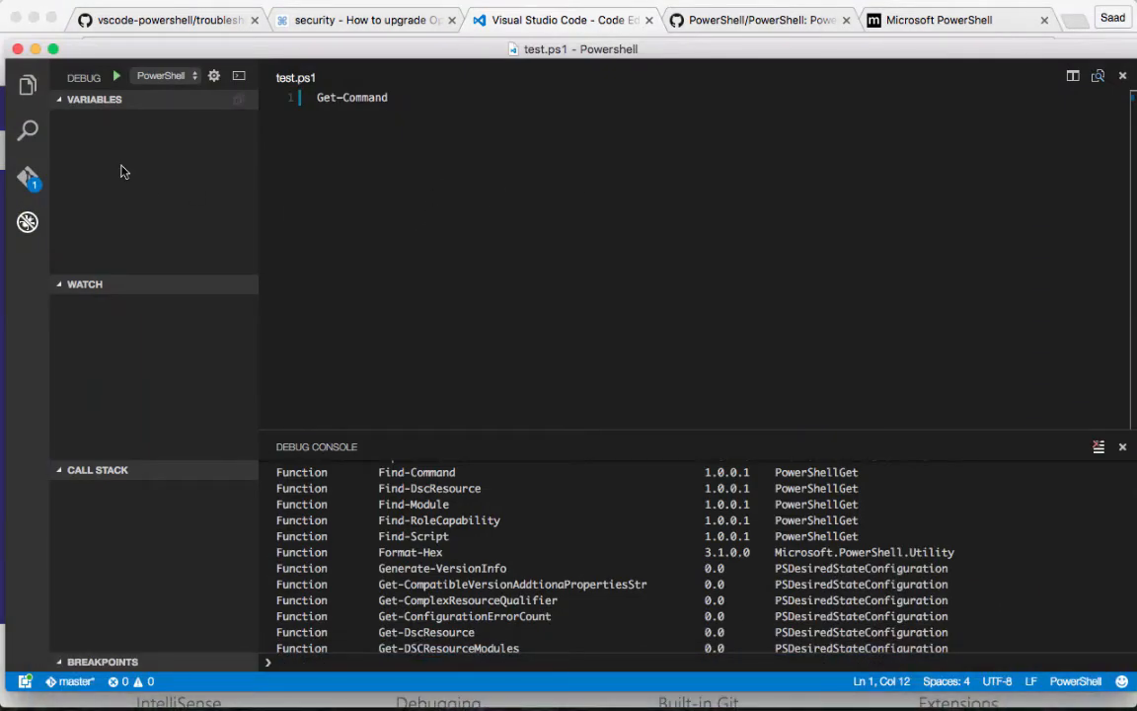
{"action": "left_click", "coordinate": [28, 83]}
{"action": "type", "text": "ext update"}
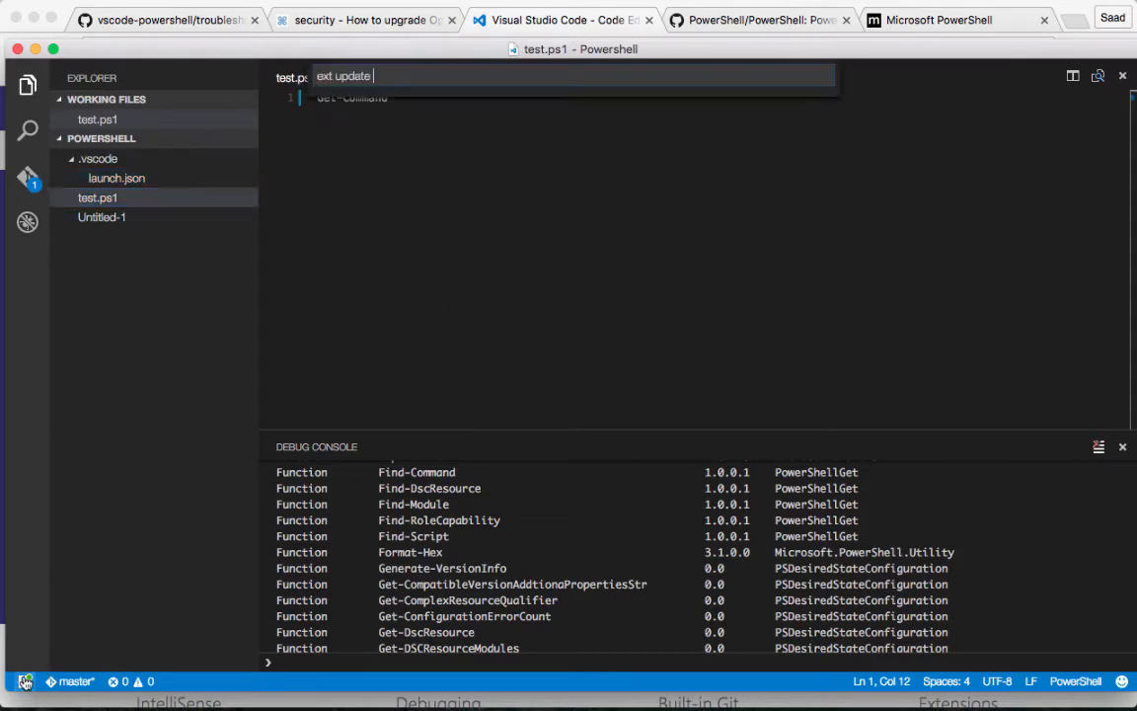
{"action": "key", "text": "Backspace"}
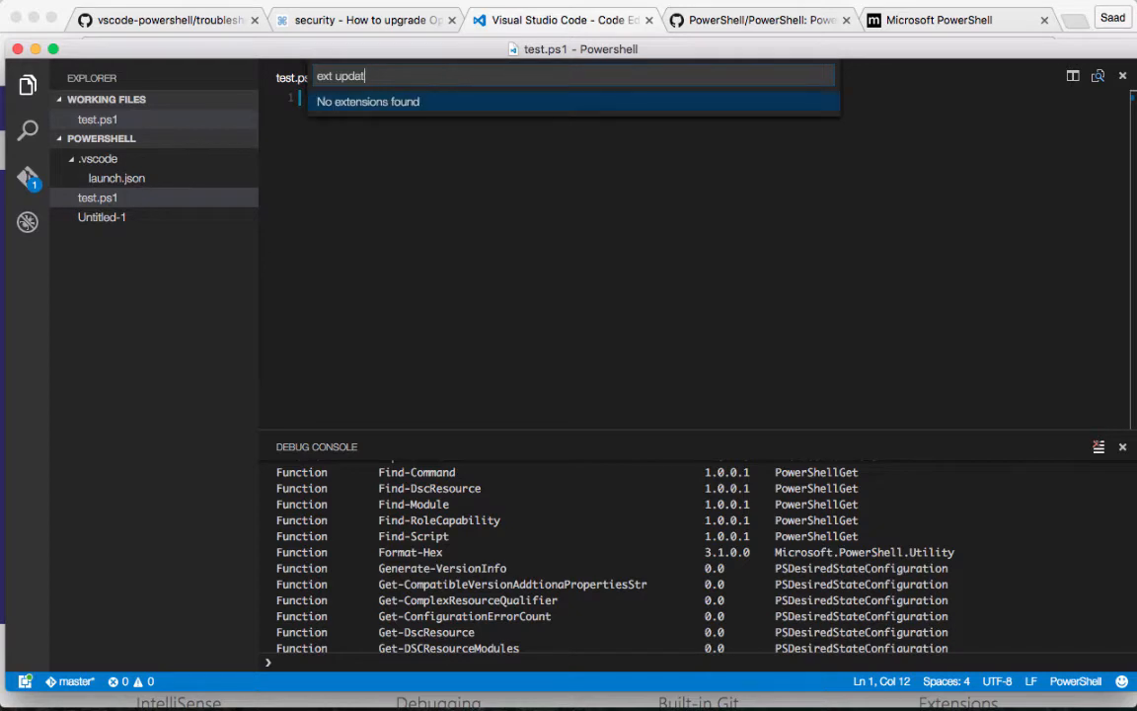
{"action": "key", "text": "Backspace"}
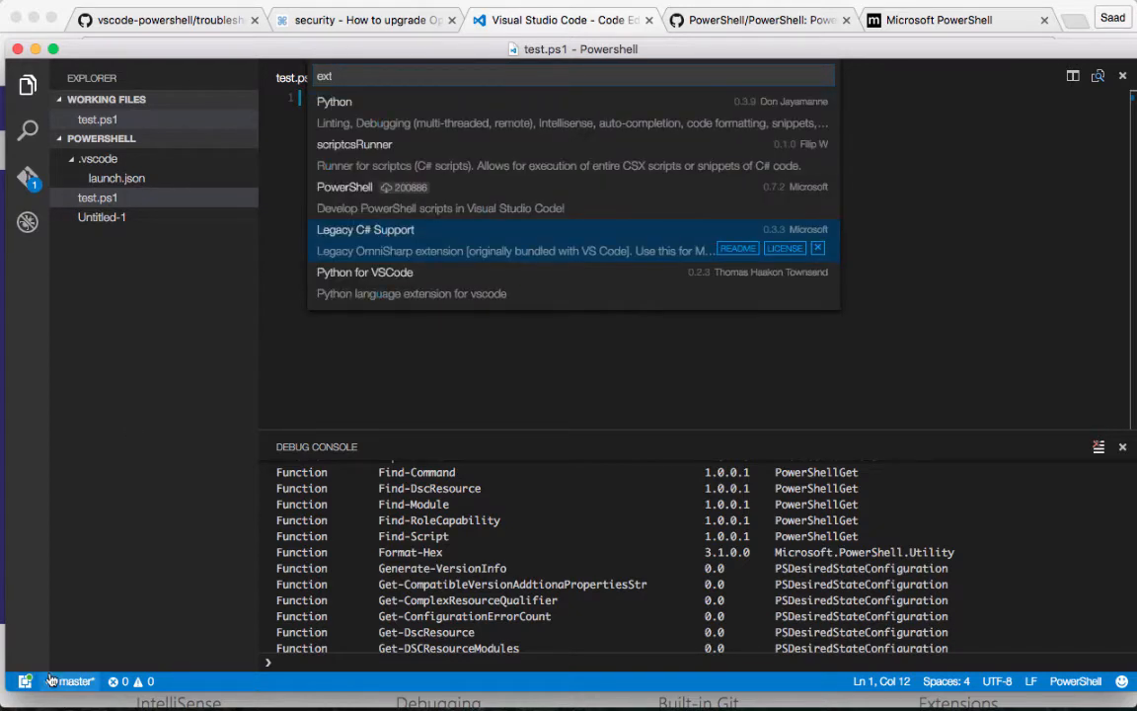
{"action": "type", "text": "update"}
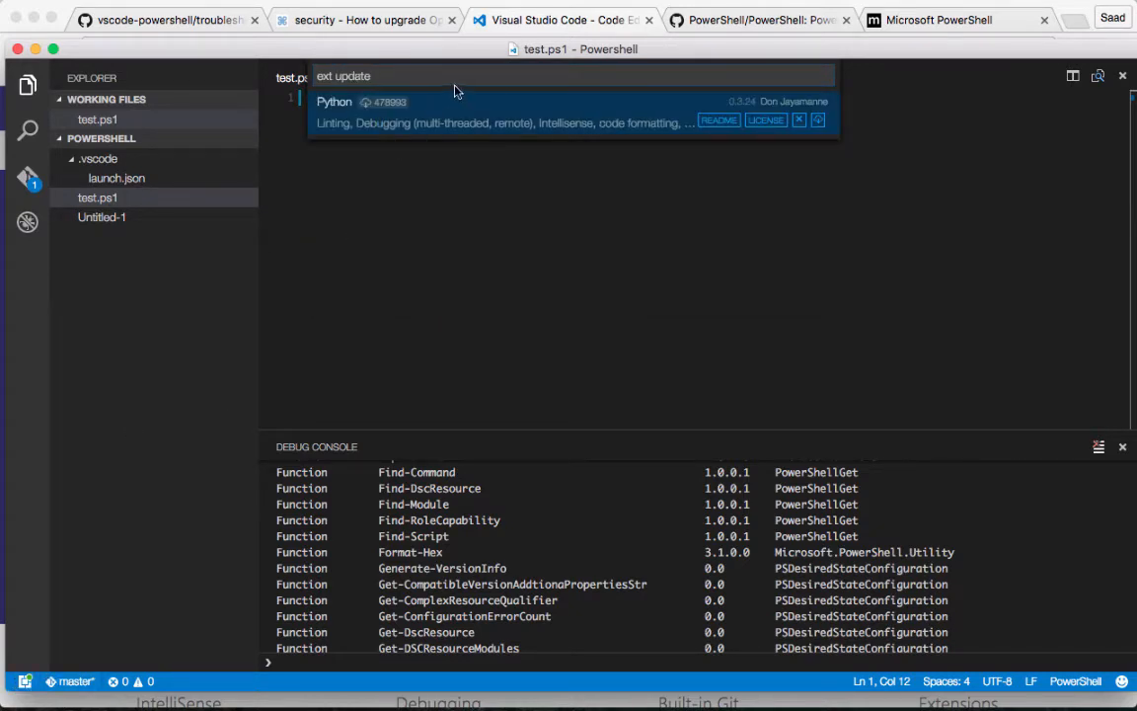
{"action": "key", "text": "Backspace"}
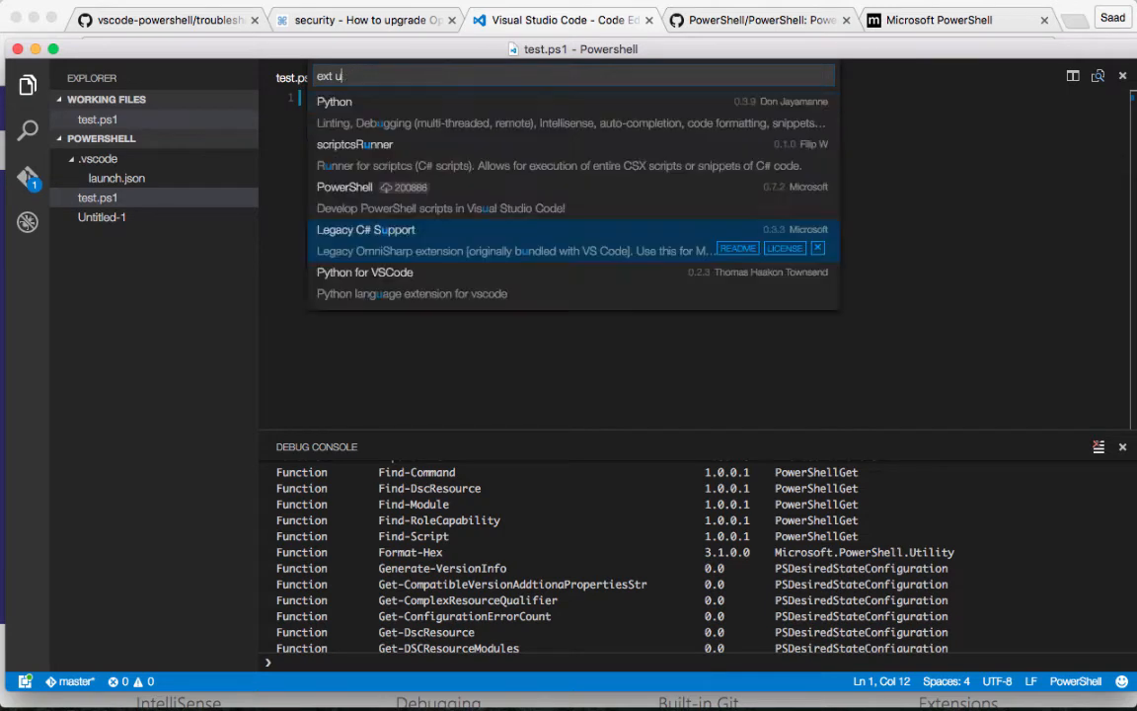
{"action": "type", "text": "ins"}
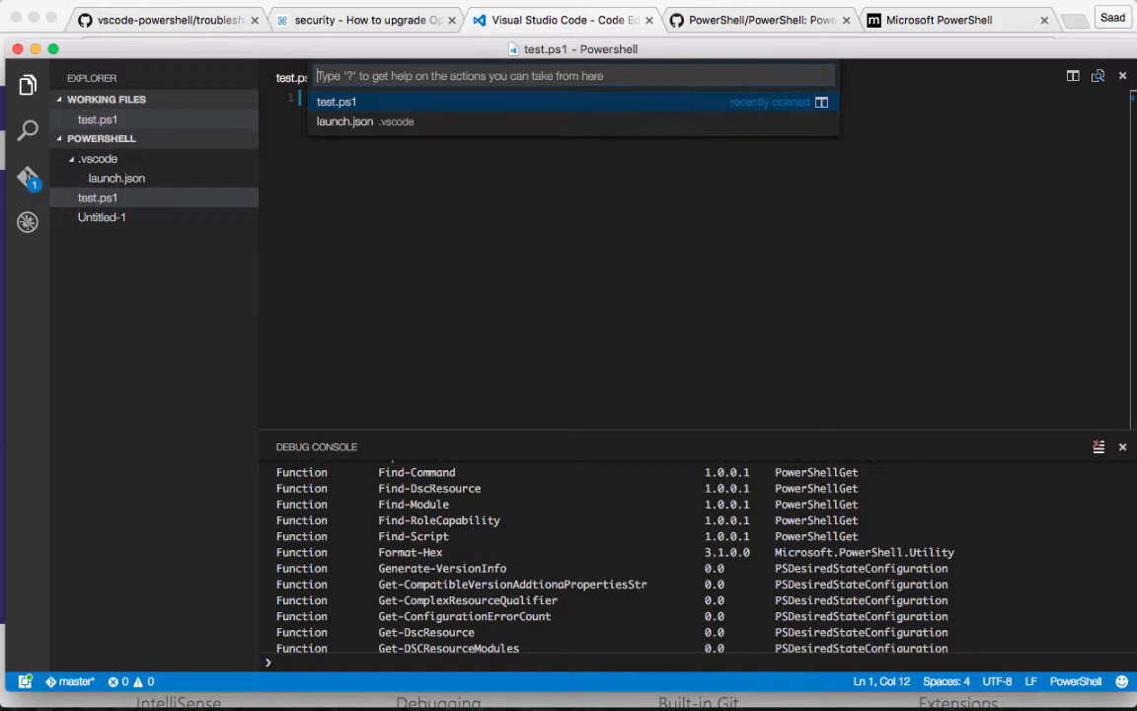
{"action": "type", "text": "e"}
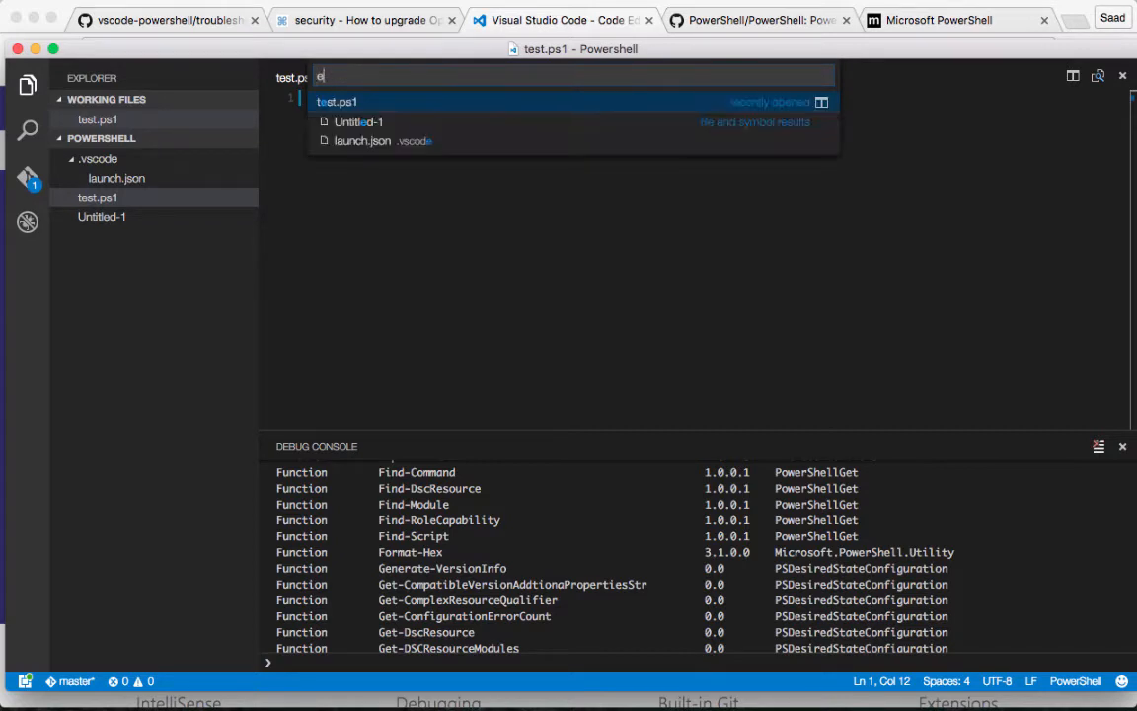
{"action": "type", "text": "ext inst"}
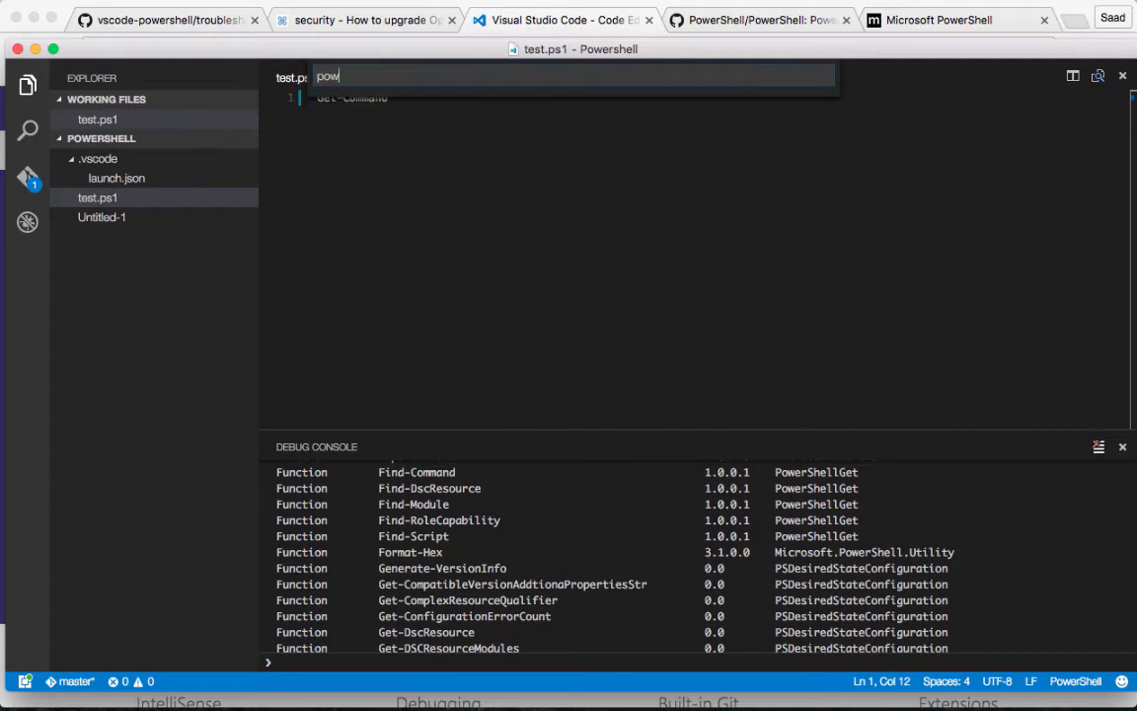
{"action": "key", "text": "Backspace"}
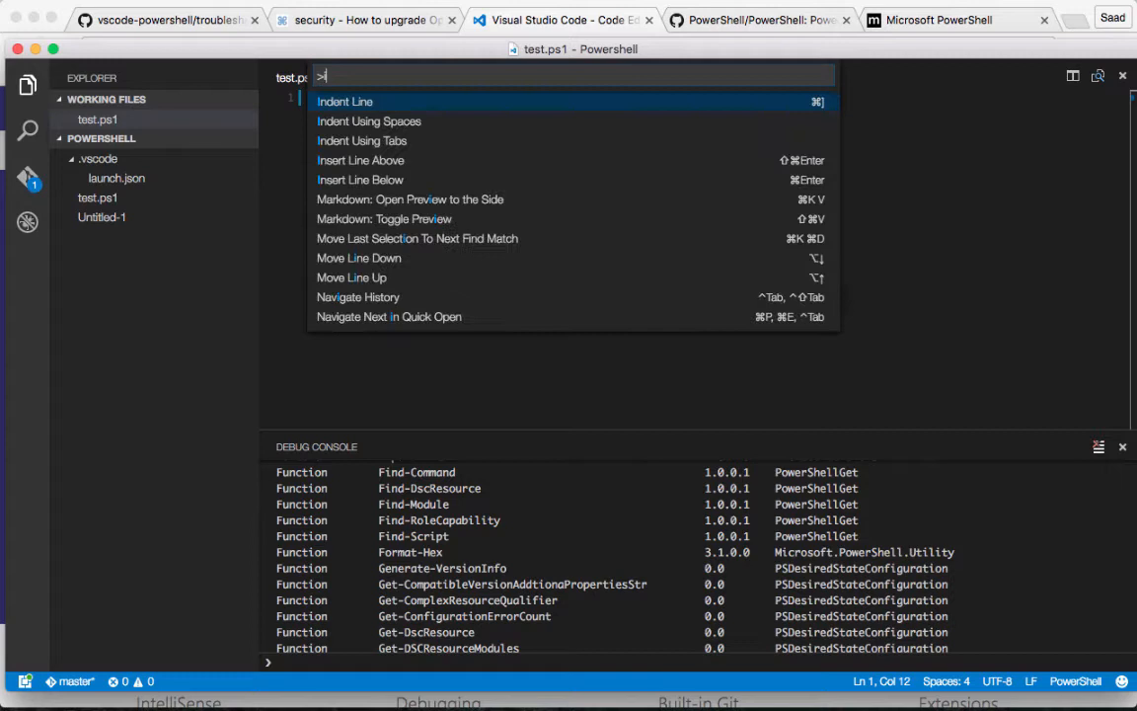
Search 'ext install powershell' to list the Microsoft PowerShell extension for installation.
{"action": "type", "text": "ext install"}
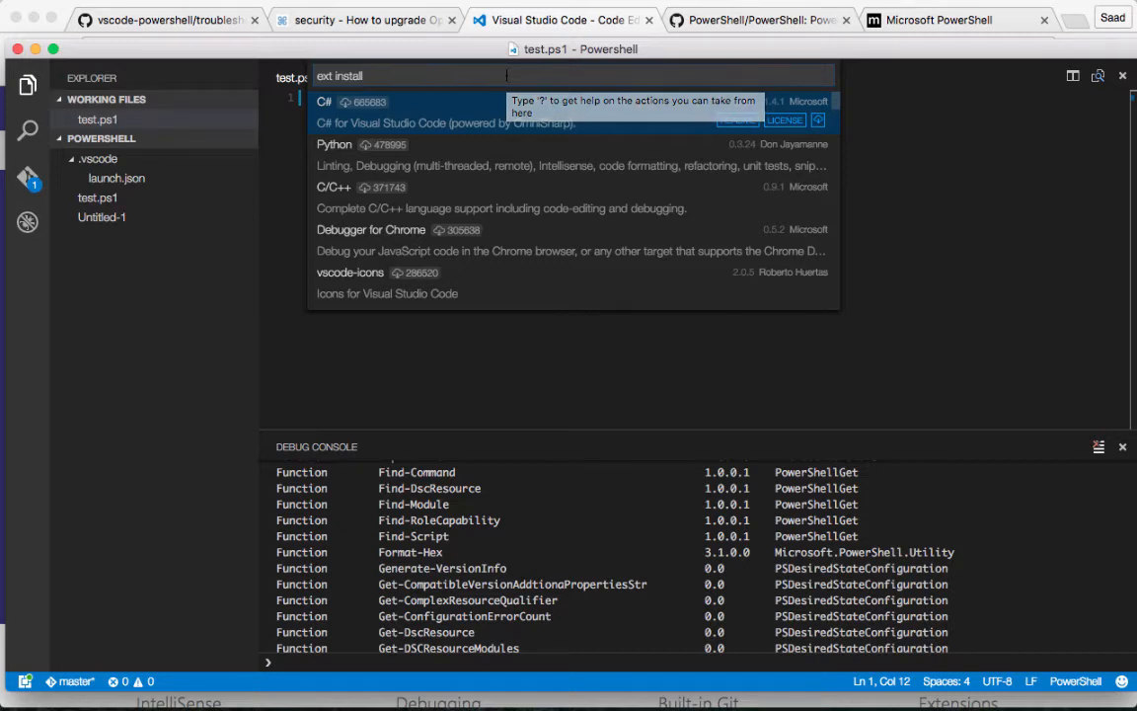
{"action": "mouse_move", "coordinate": [573, 110]}
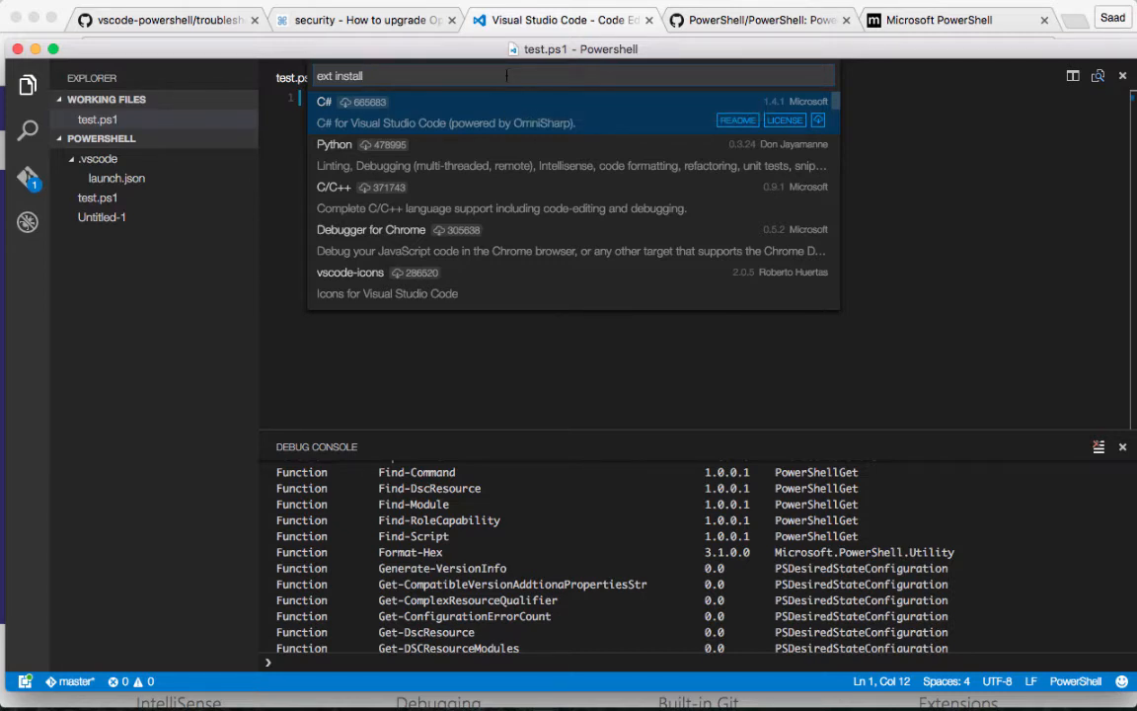
{"action": "type", "text": "powershell"}
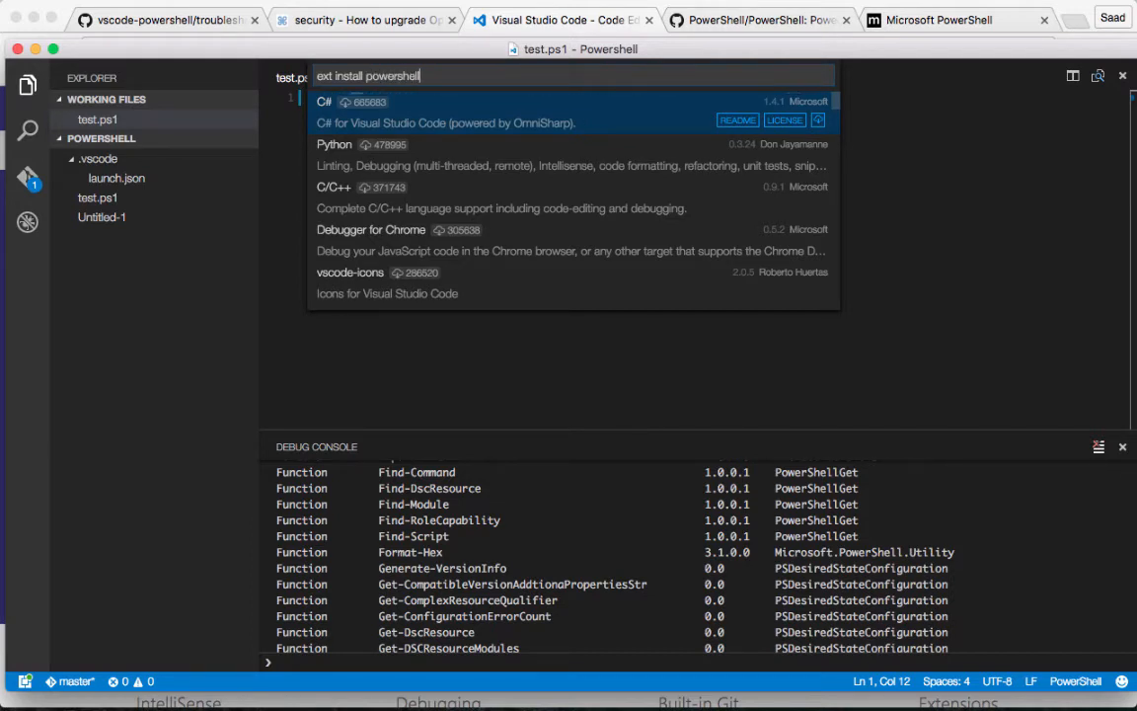
{"action": "type", "text": "powershell"}
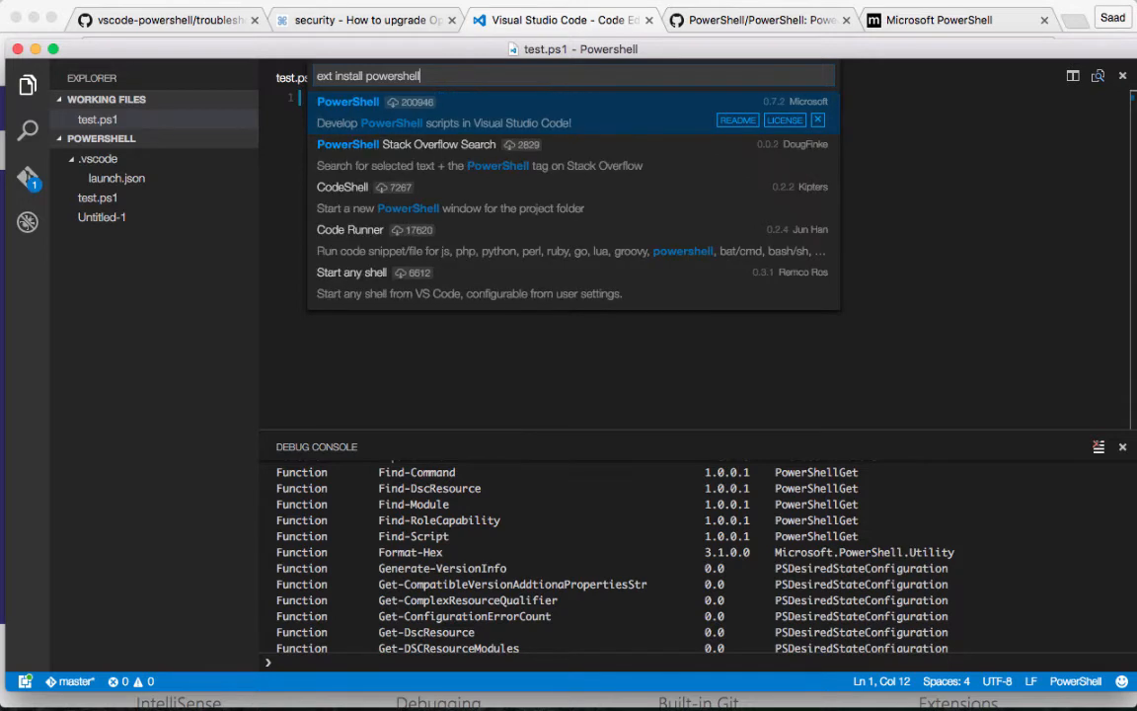
{"action": "mouse_move", "coordinate": [443, 115]}
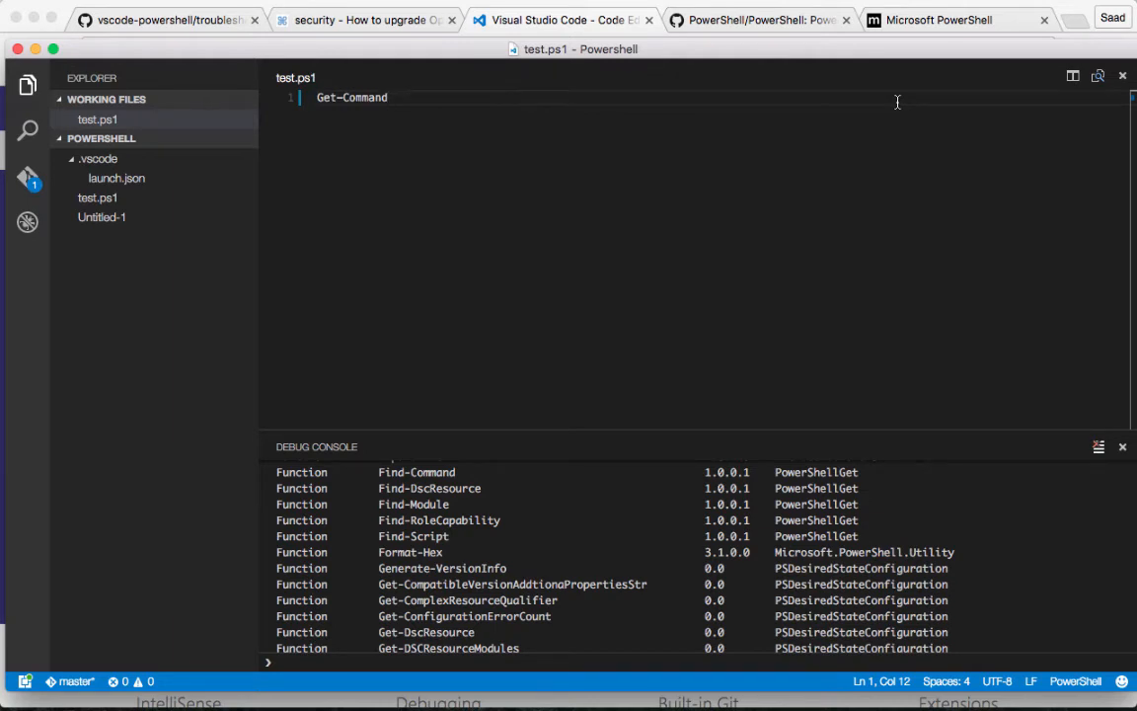
{"action": "mouse_move", "coordinate": [603, 675]}
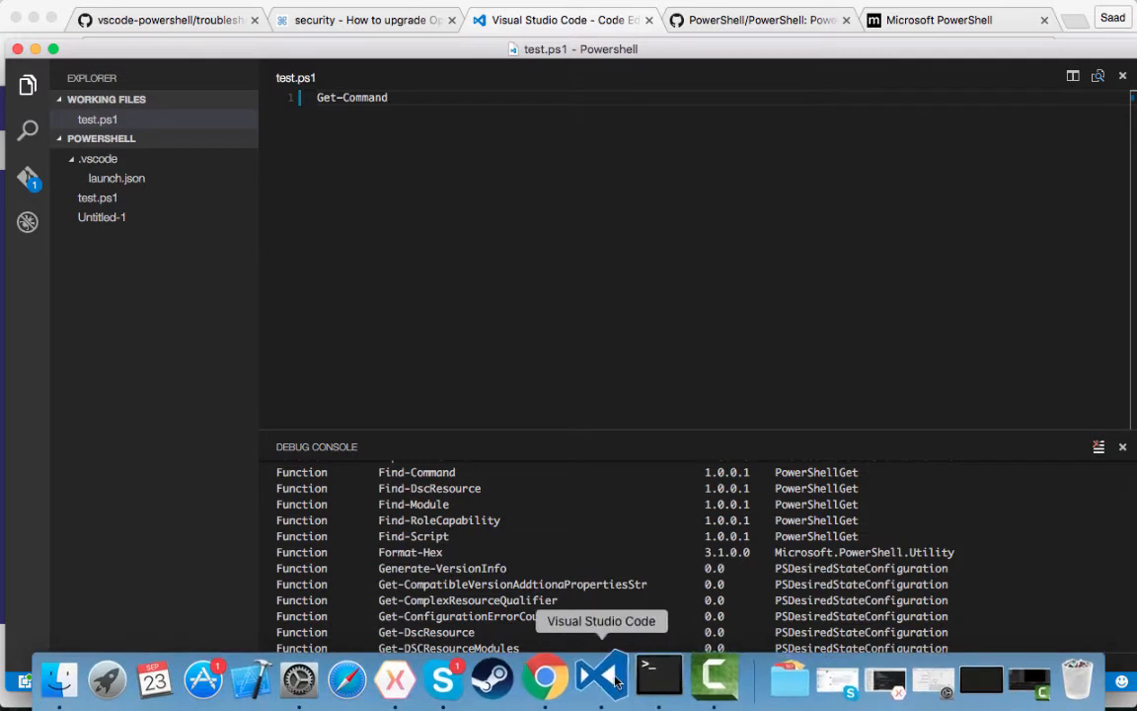
{"action": "mouse_move", "coordinate": [367, 679]}
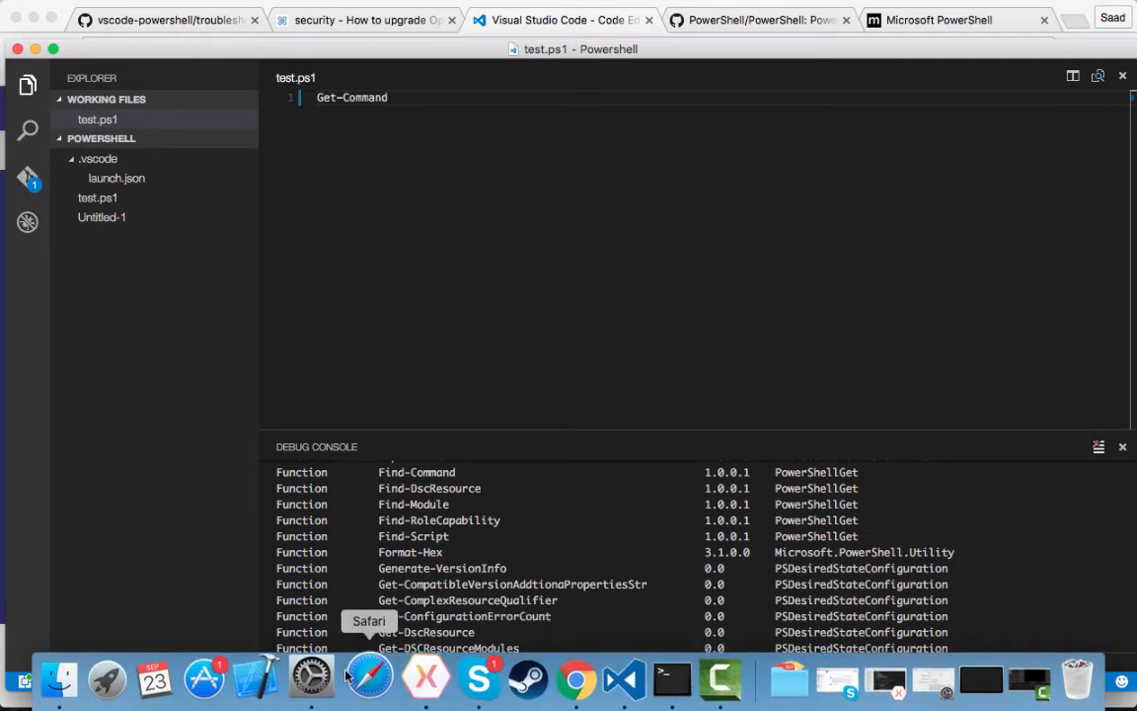
In Terminal, run 'brew link --force openssl' to force-link the Homebrew OpenSSL.
{"action": "left_click", "coordinate": [672, 679]}
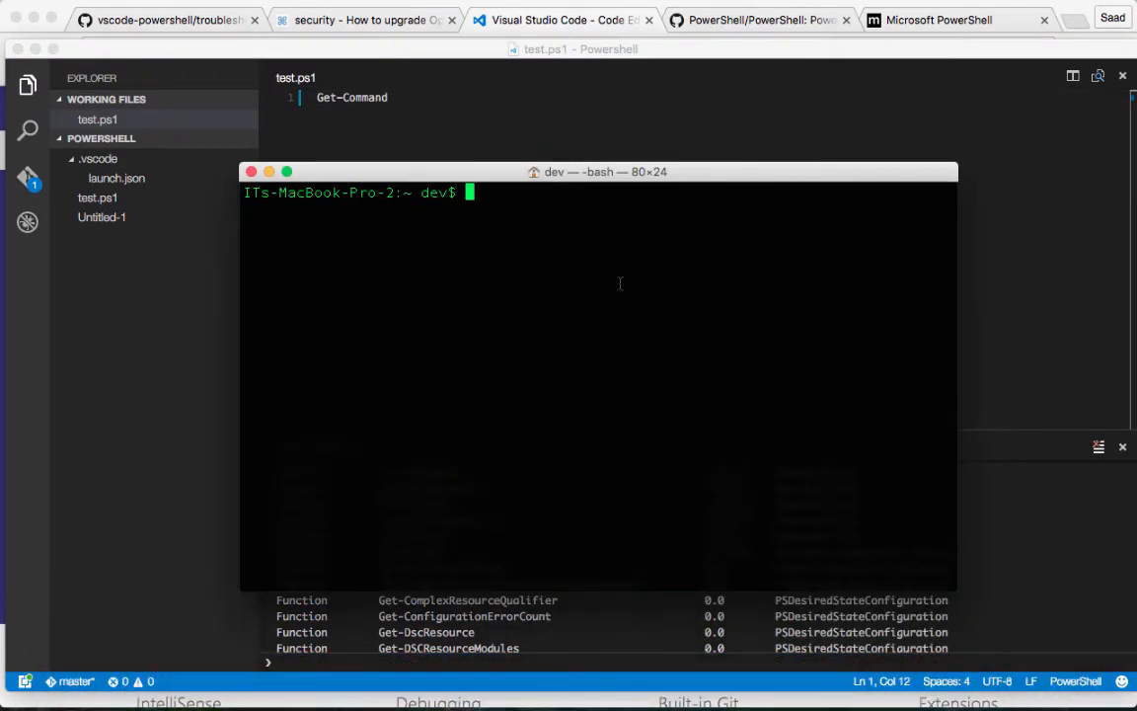
{"action": "type", "text": "brew link --force openssl"}
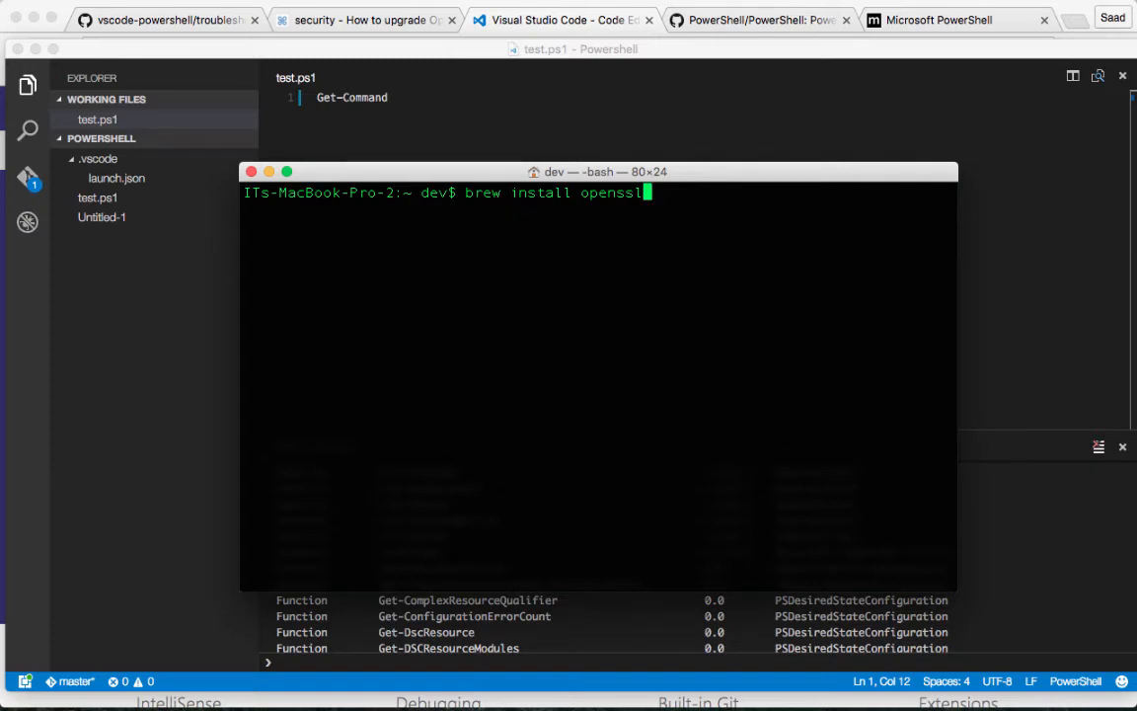
{"action": "type", "text": "brew link --force openssl"}
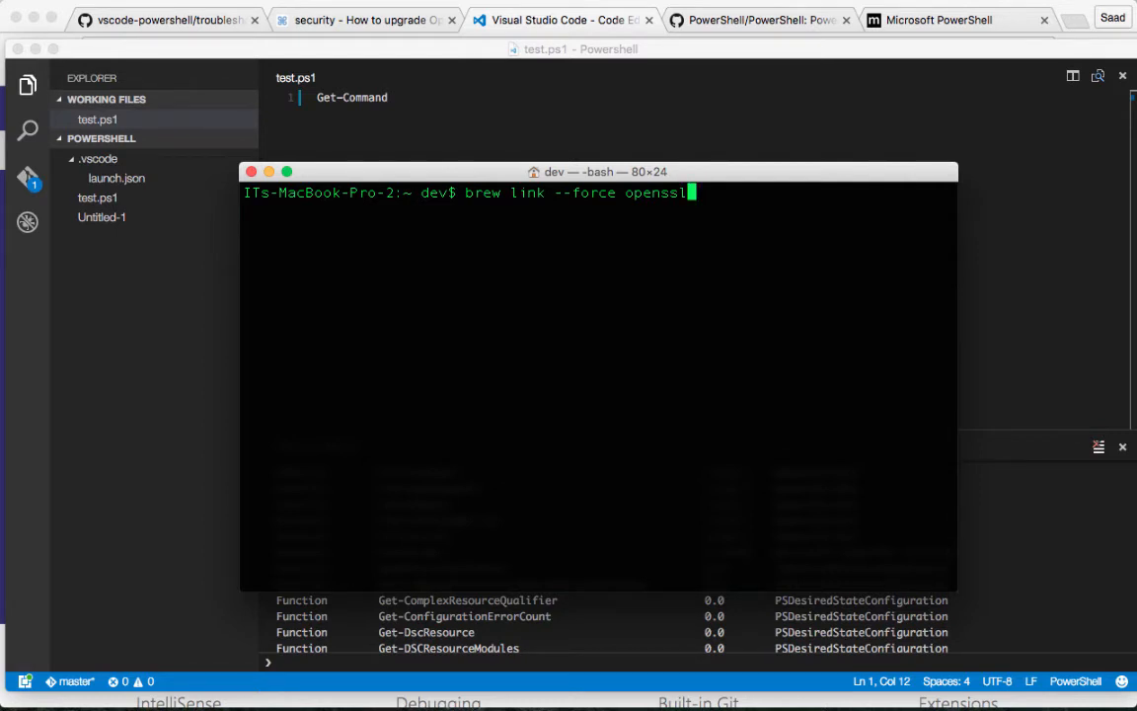
{"action": "left_click_drag", "start_coordinate": [596, 170], "coordinate": [718, 328]}
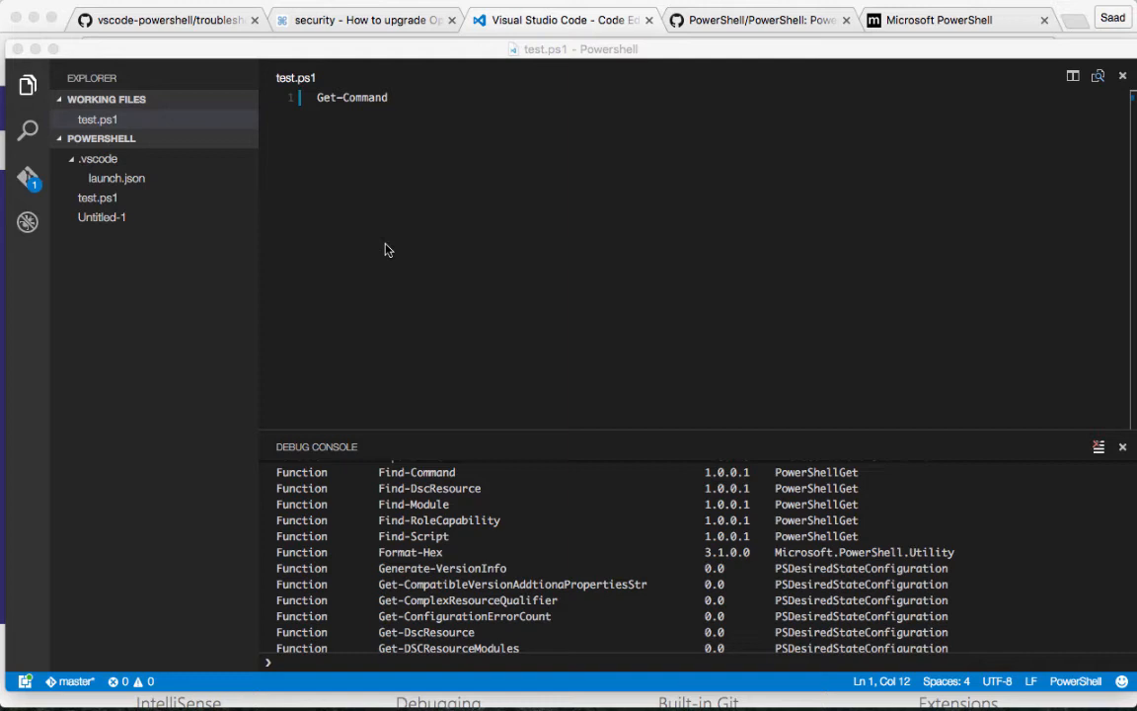
{"action": "mouse_move", "coordinate": [197, 160]}
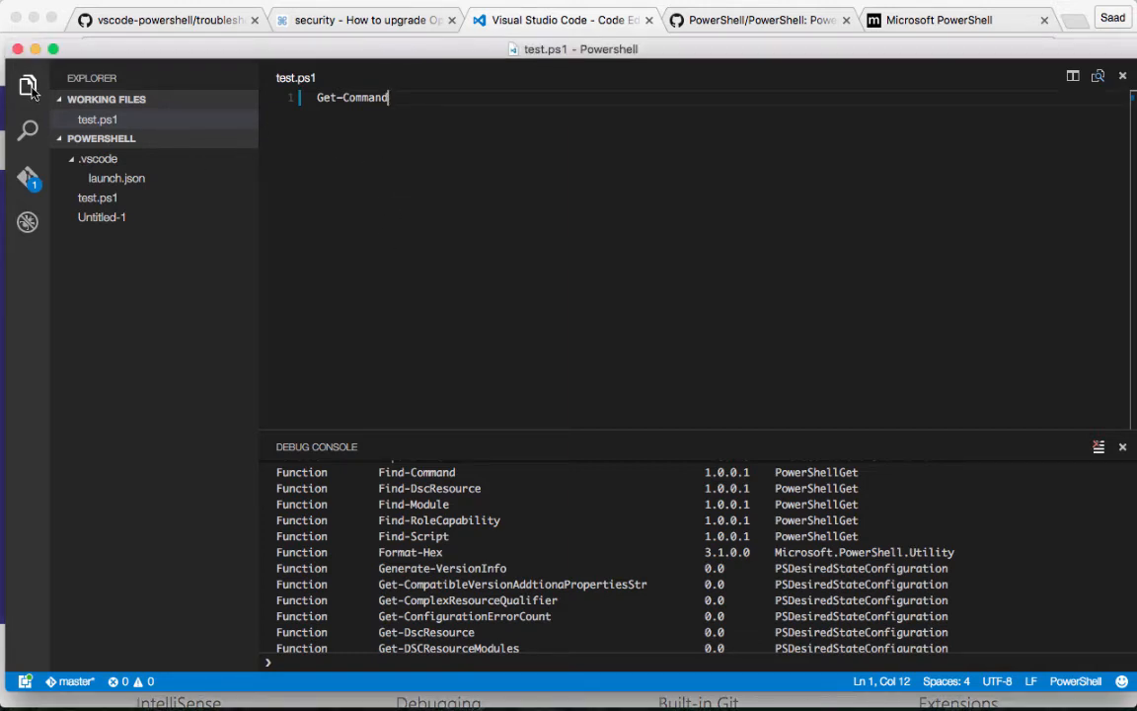
{"action": "left_click", "coordinate": [28, 87]}
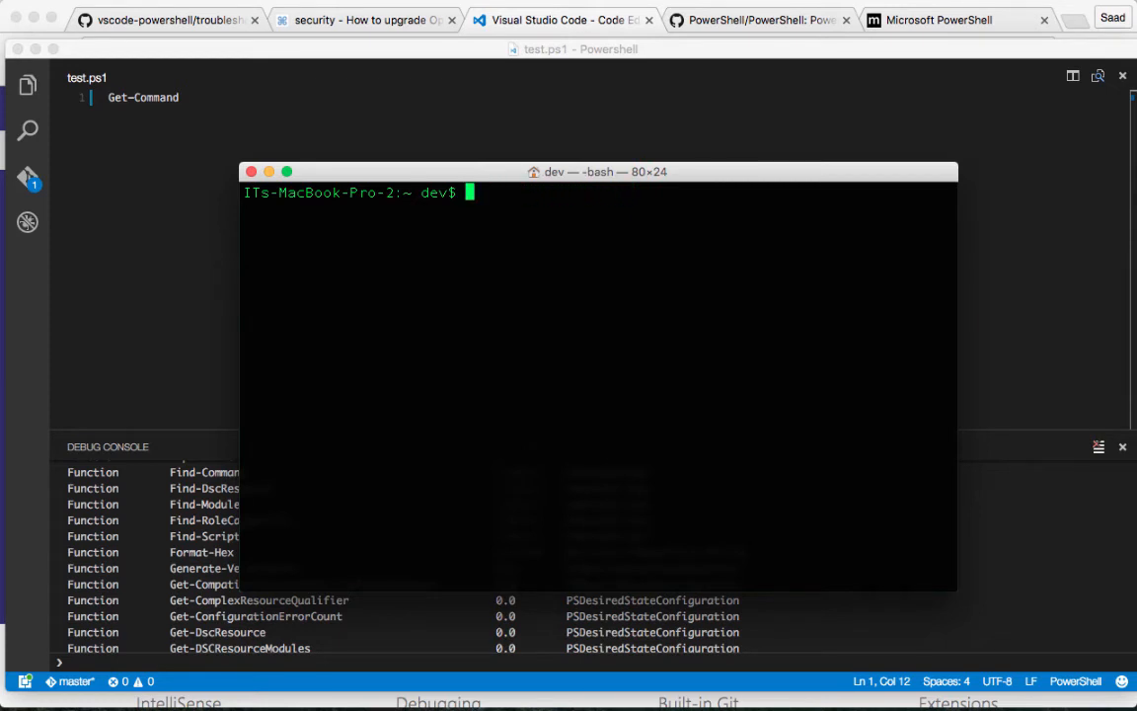
Start 'powershell' in Terminal and run Get-Command, scrolling through the listed cmdlets and functions.
{"action": "type", "text": "powershell"}
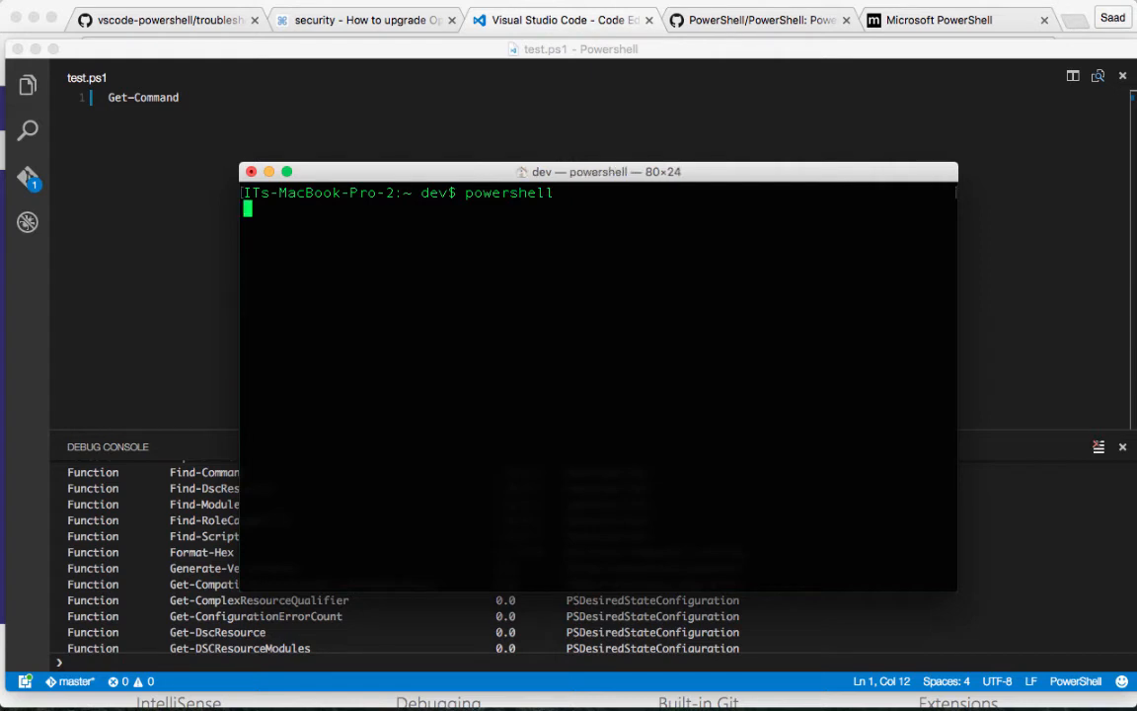
{"action": "key", "text": "Return"}
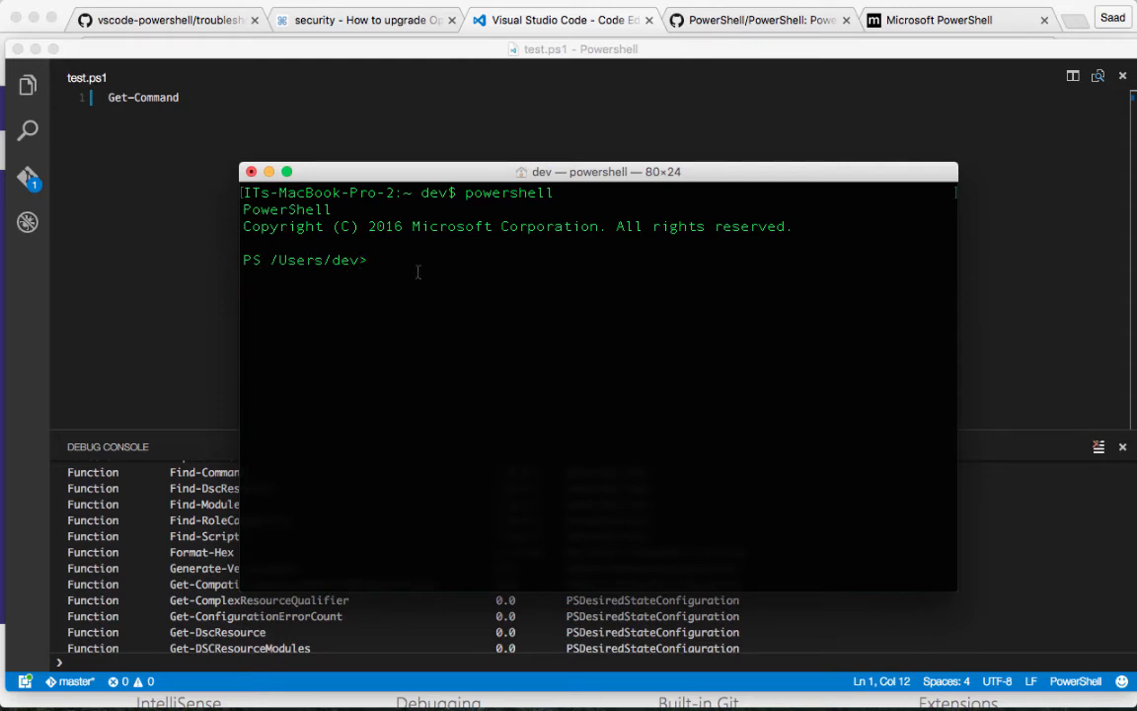
{"action": "mouse_move", "coordinate": [446, 277]}
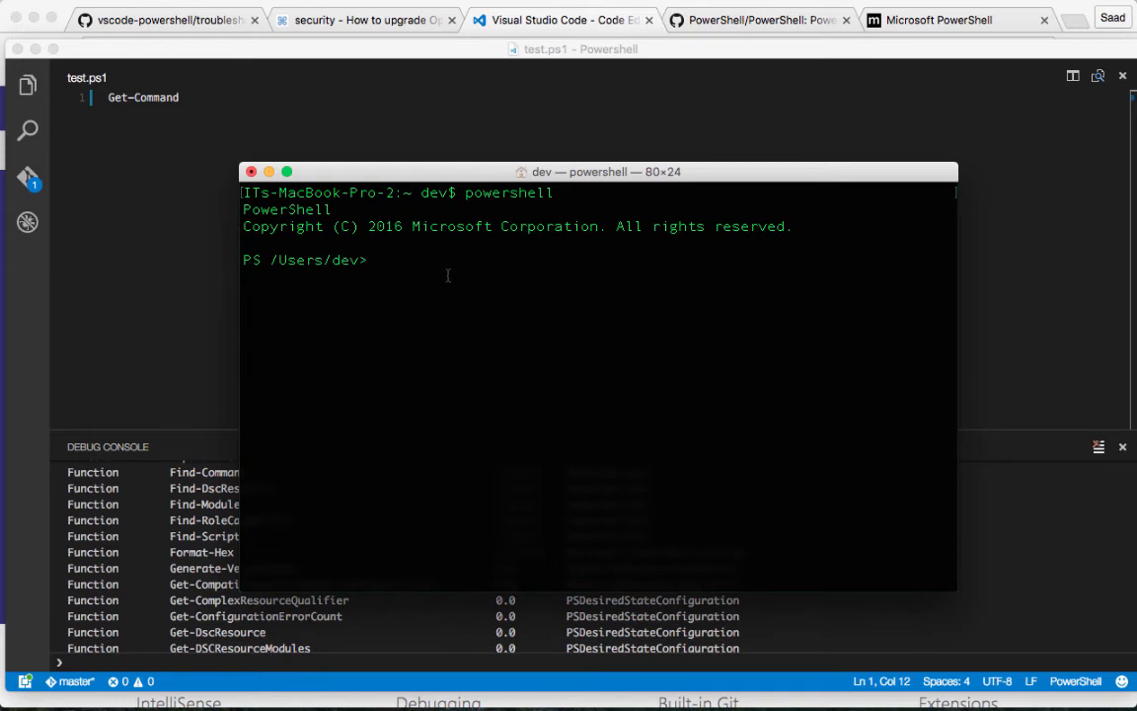
{"action": "type", "text": "Get-Co"}
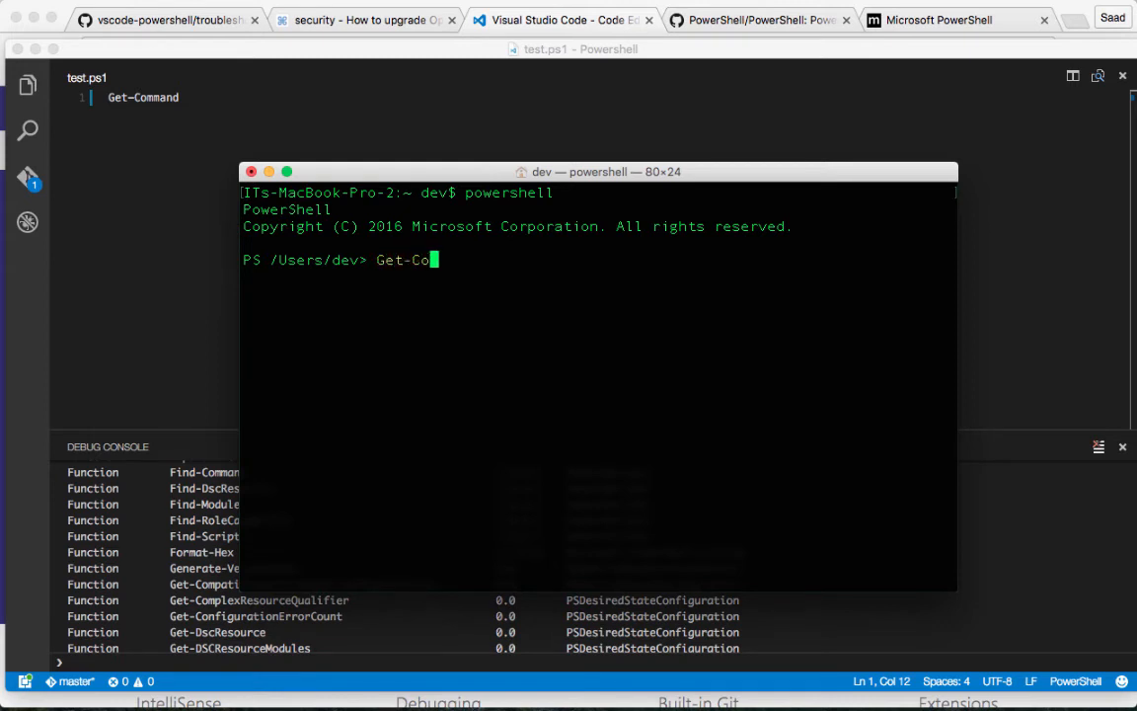
{"action": "key", "text": "Return"}
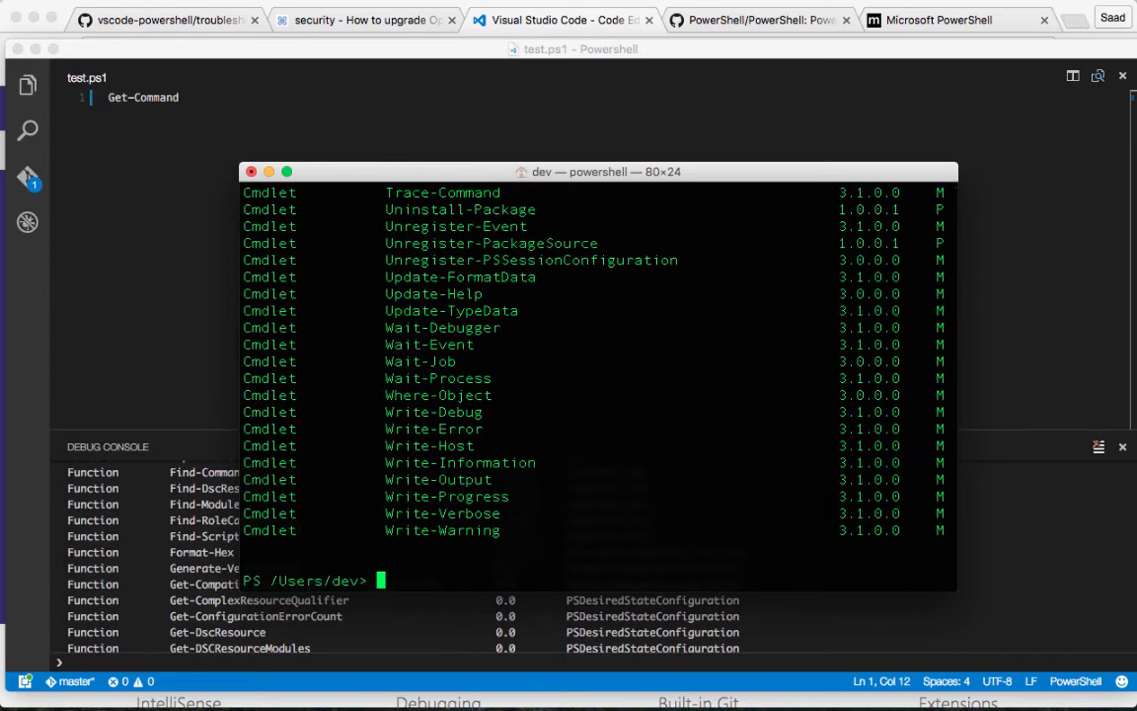
{"action": "scroll", "scroll_direction": "up", "scroll_amount": 3}
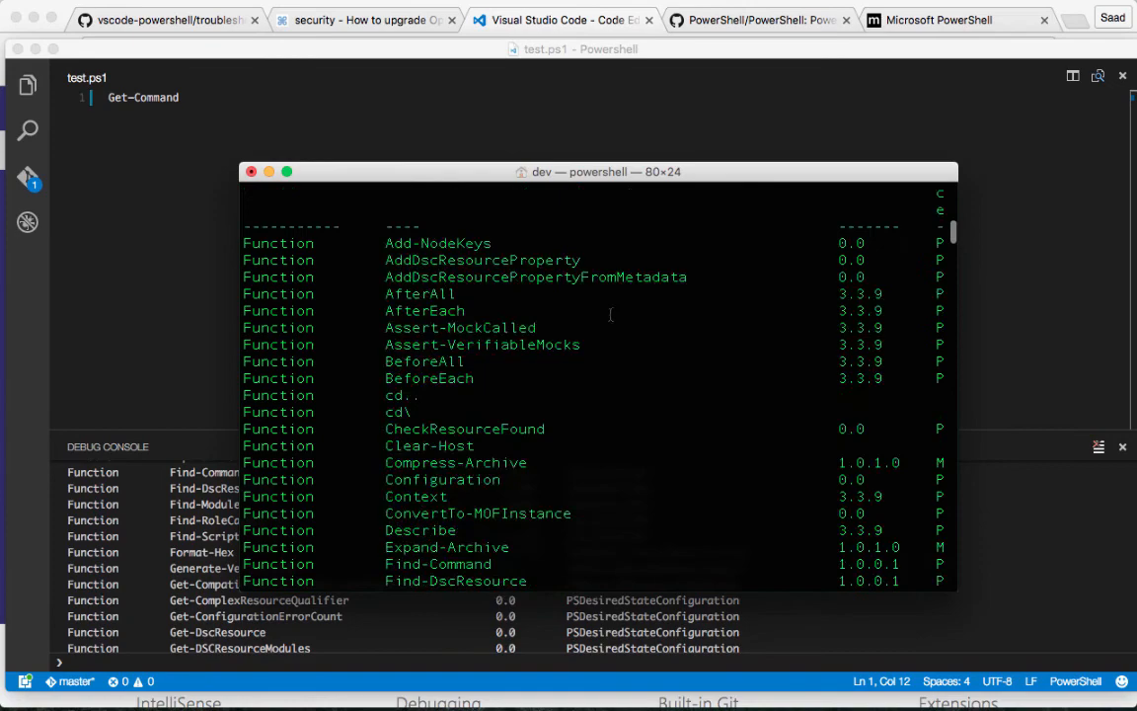
{"action": "scroll", "scroll_direction": "up", "scroll_amount": 3}
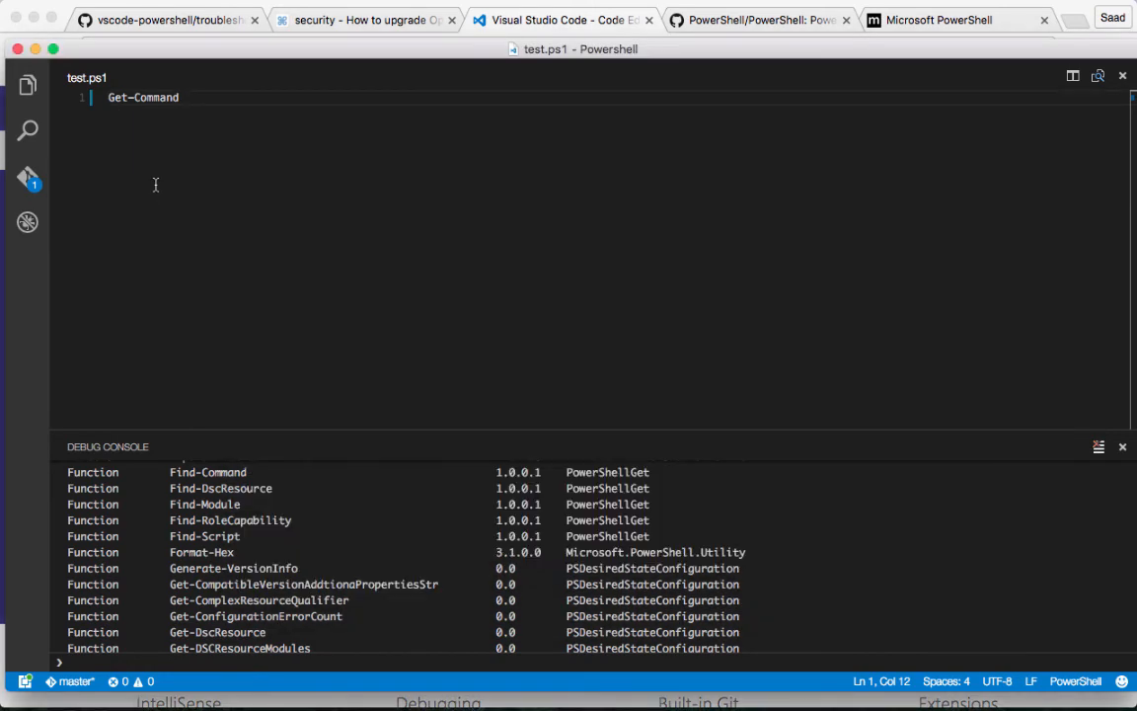
Reopen the Explorer showing the PowerShell folder's launch.json, test.ps1 and Untitled-1.
{"action": "left_click", "coordinate": [27, 85]}
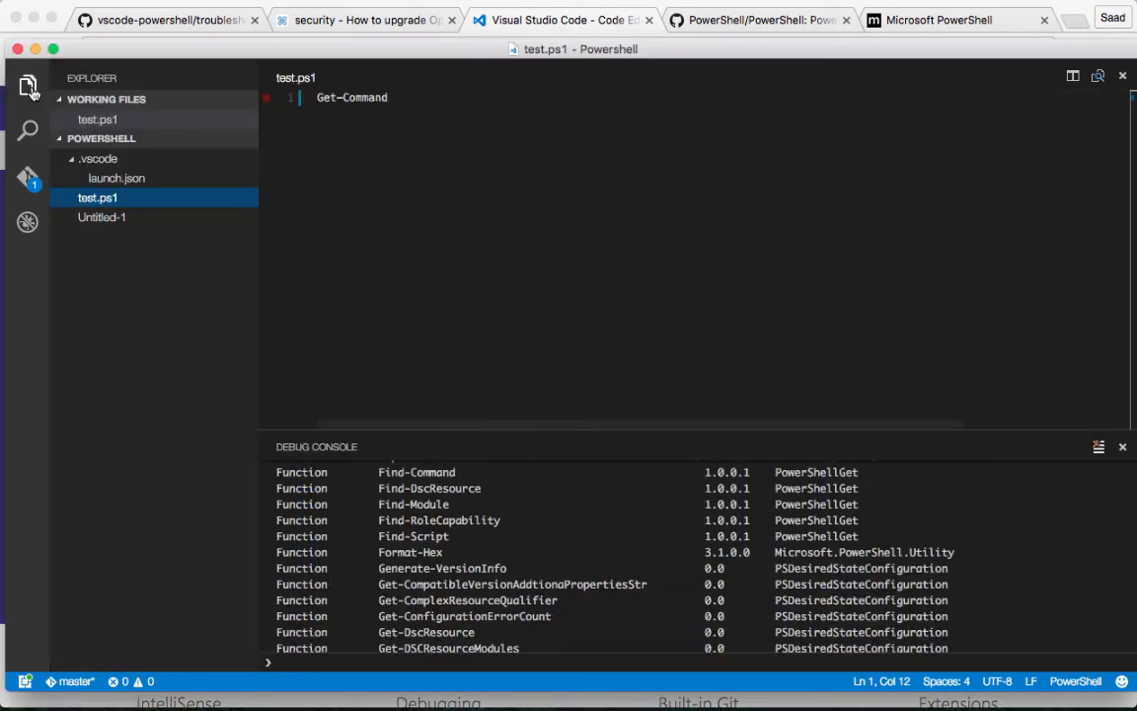
{"action": "mouse_move", "coordinate": [190, 190]}
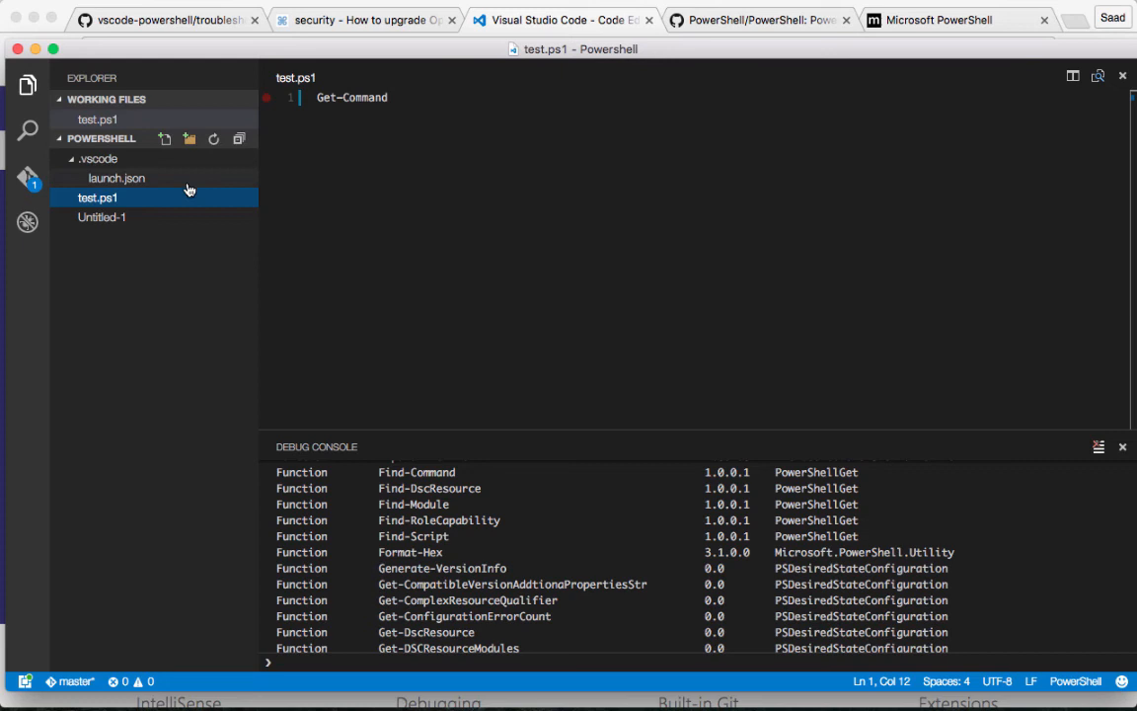
{"action": "mouse_move", "coordinate": [134, 257]}
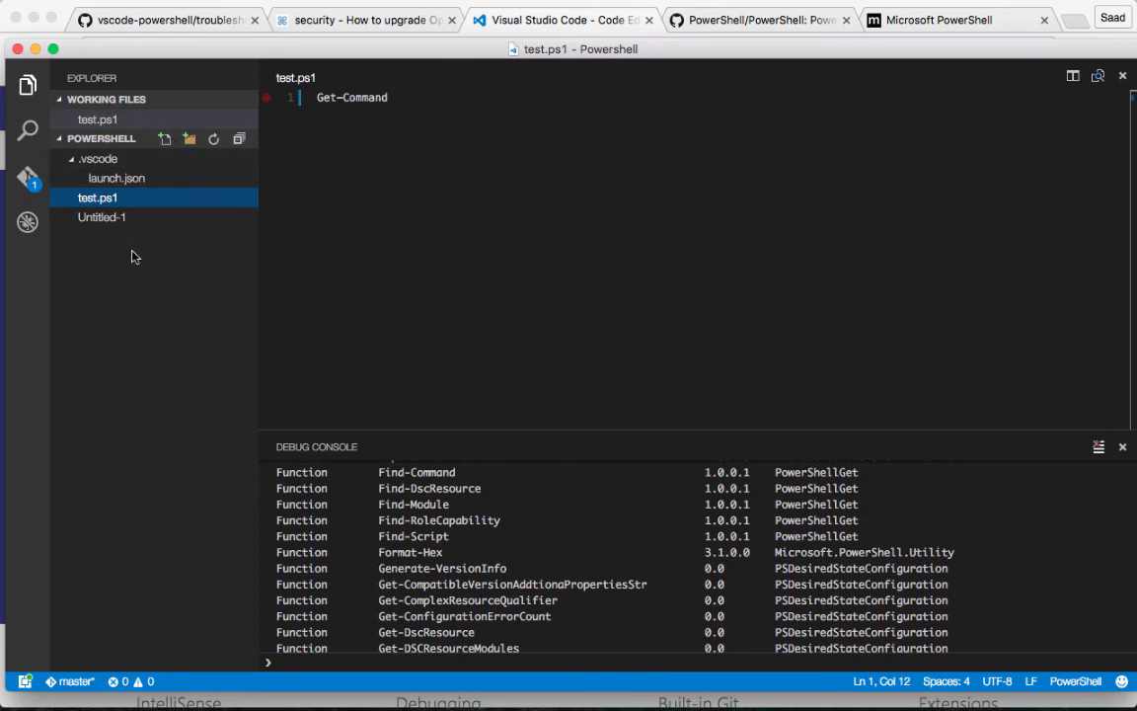
{"action": "mouse_move", "coordinate": [136, 245]}
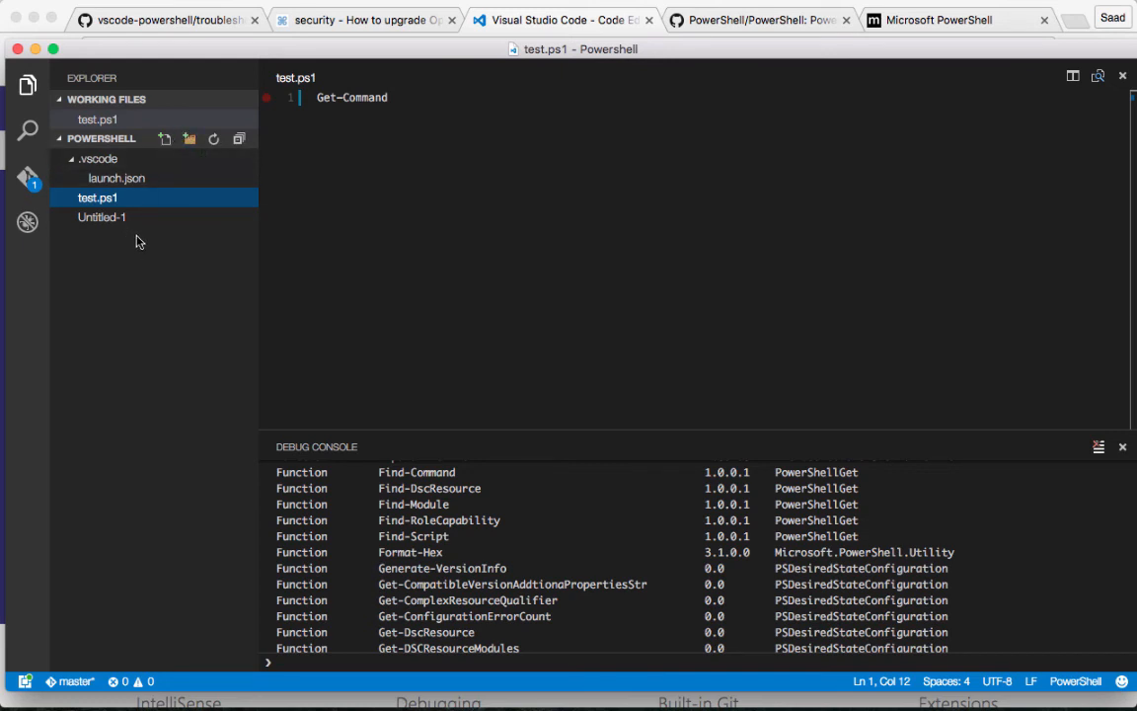
{"action": "mouse_move", "coordinate": [165, 177]}
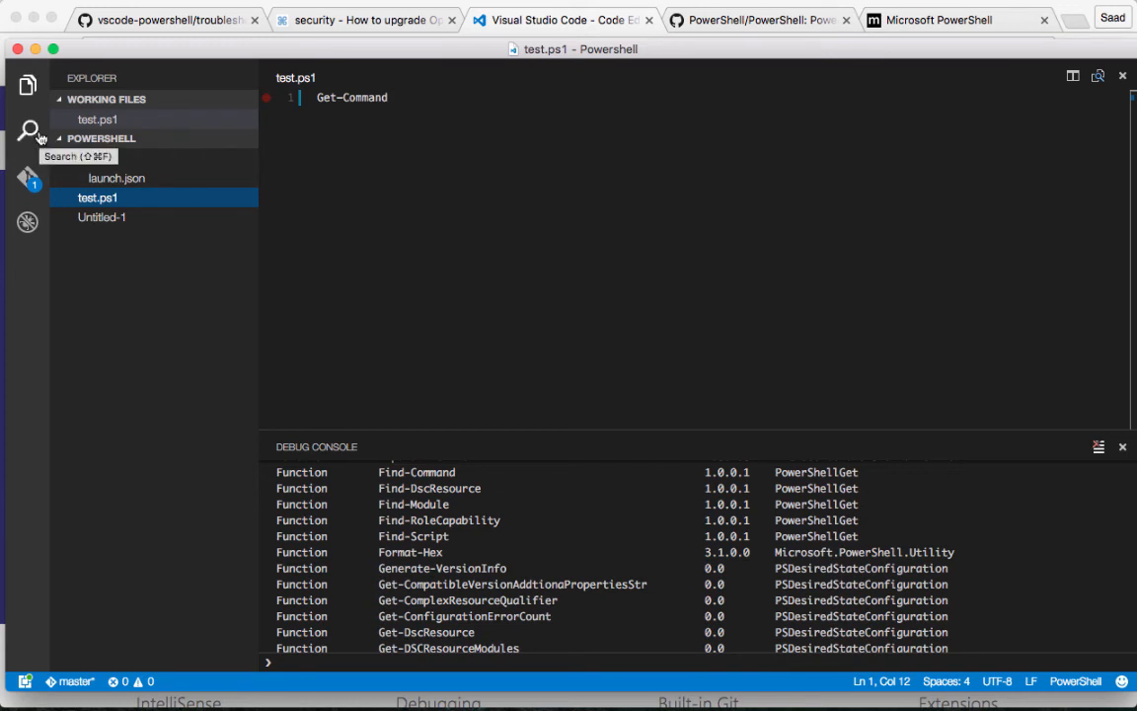
Switch to the Debug view with the PowerShell launch configuration.
{"action": "left_click", "coordinate": [28, 221]}
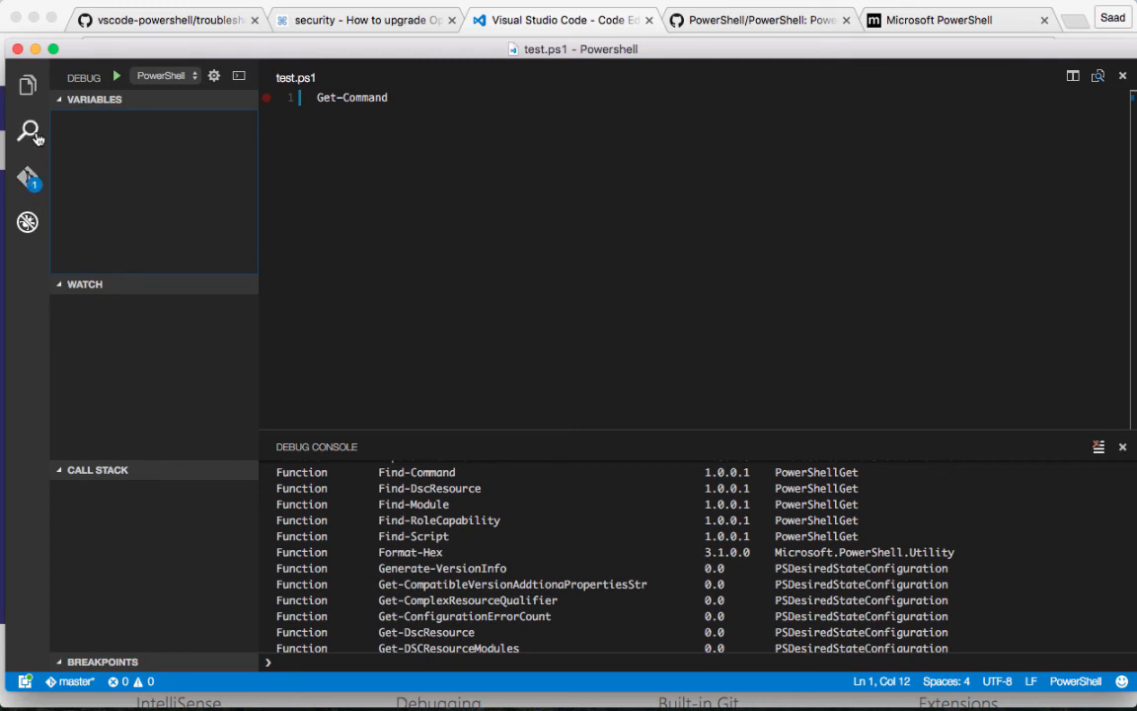
{"action": "mouse_move", "coordinate": [40, 110]}
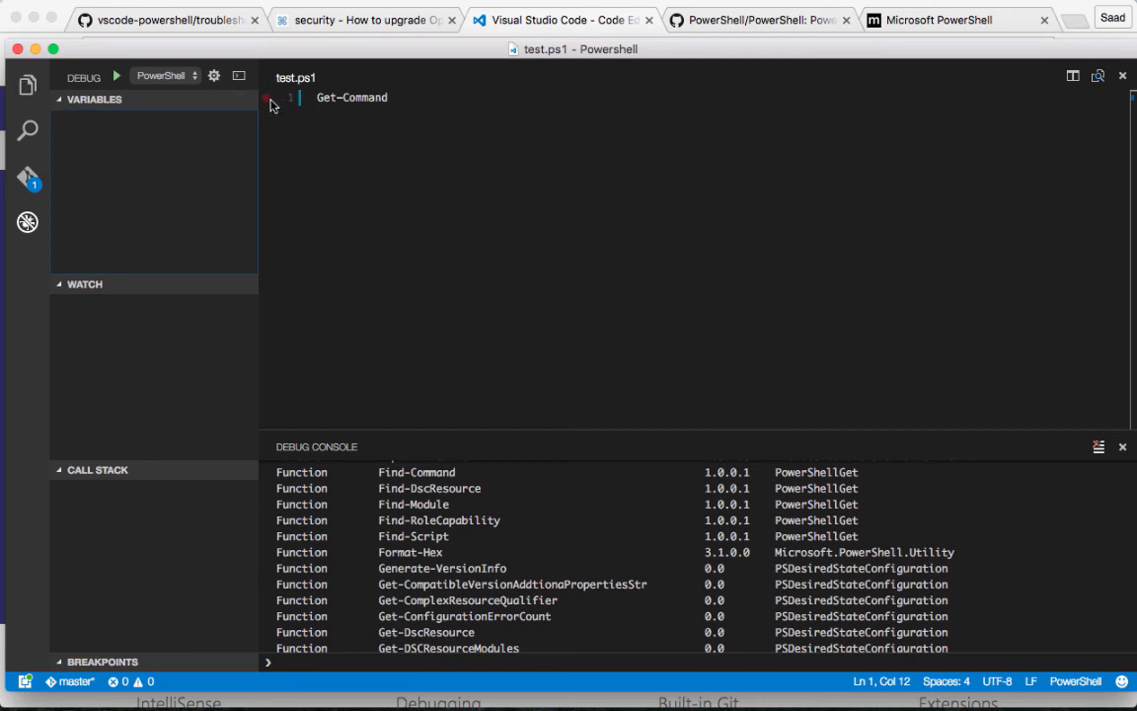
{"action": "mouse_move", "coordinate": [29, 87]}
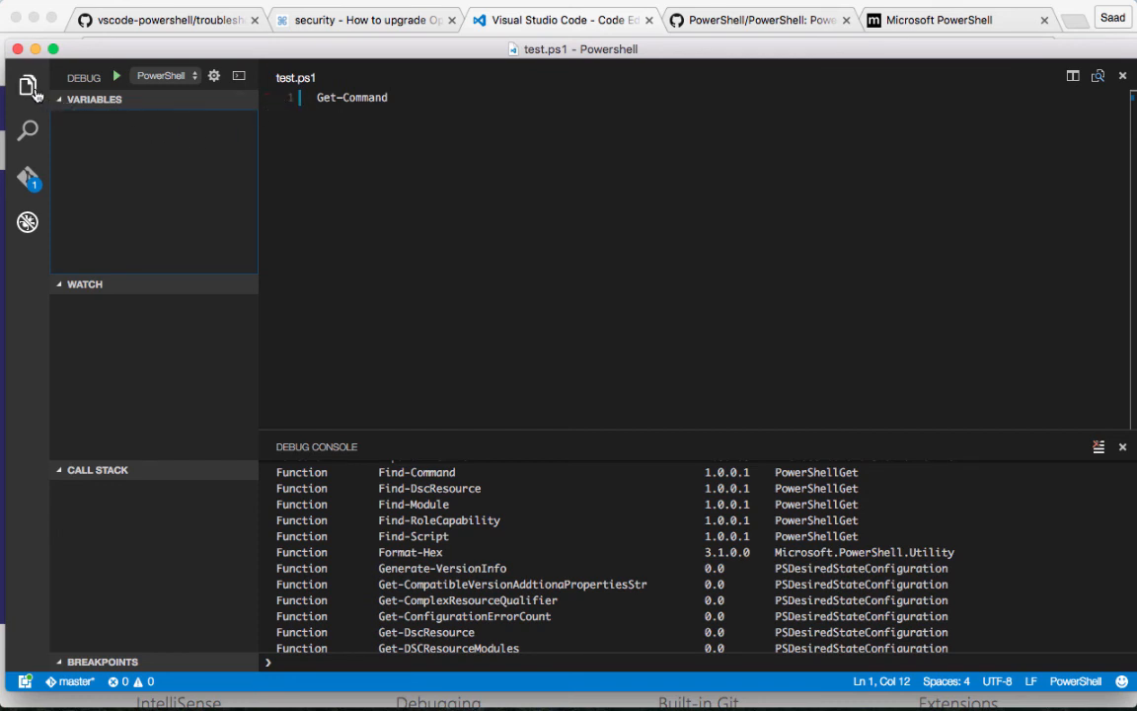
Return to the Explorer listing the PowerShell folder's files.
{"action": "left_click", "coordinate": [28, 87]}
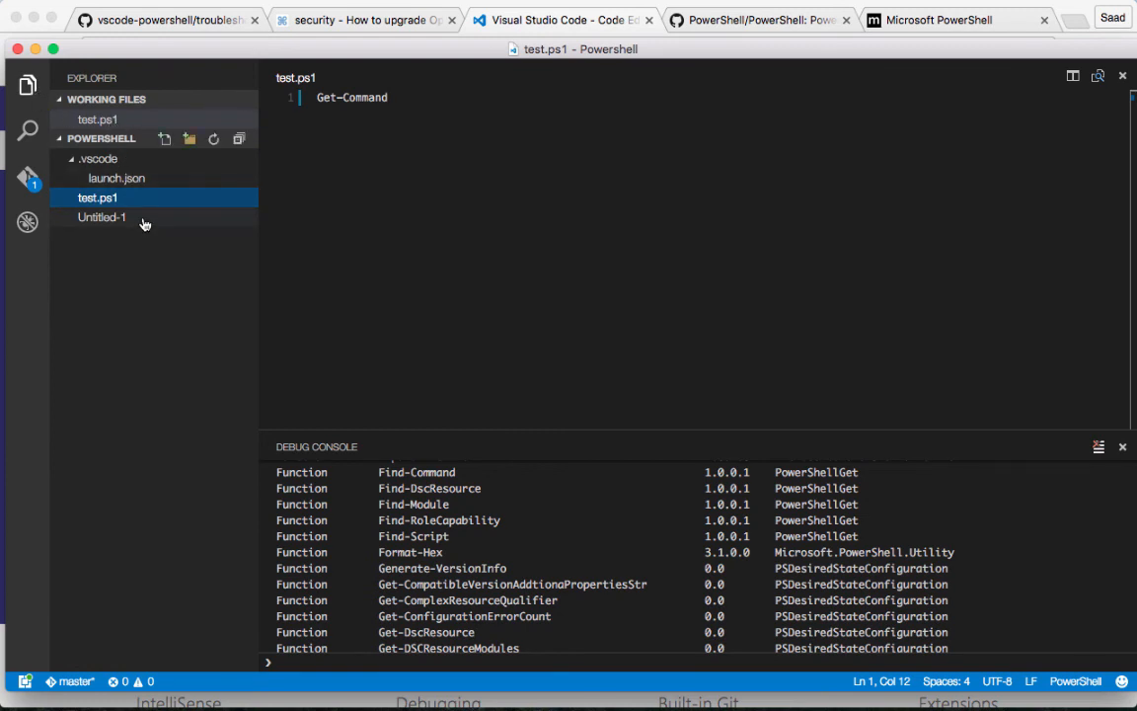
{"action": "mouse_move", "coordinate": [122, 154]}
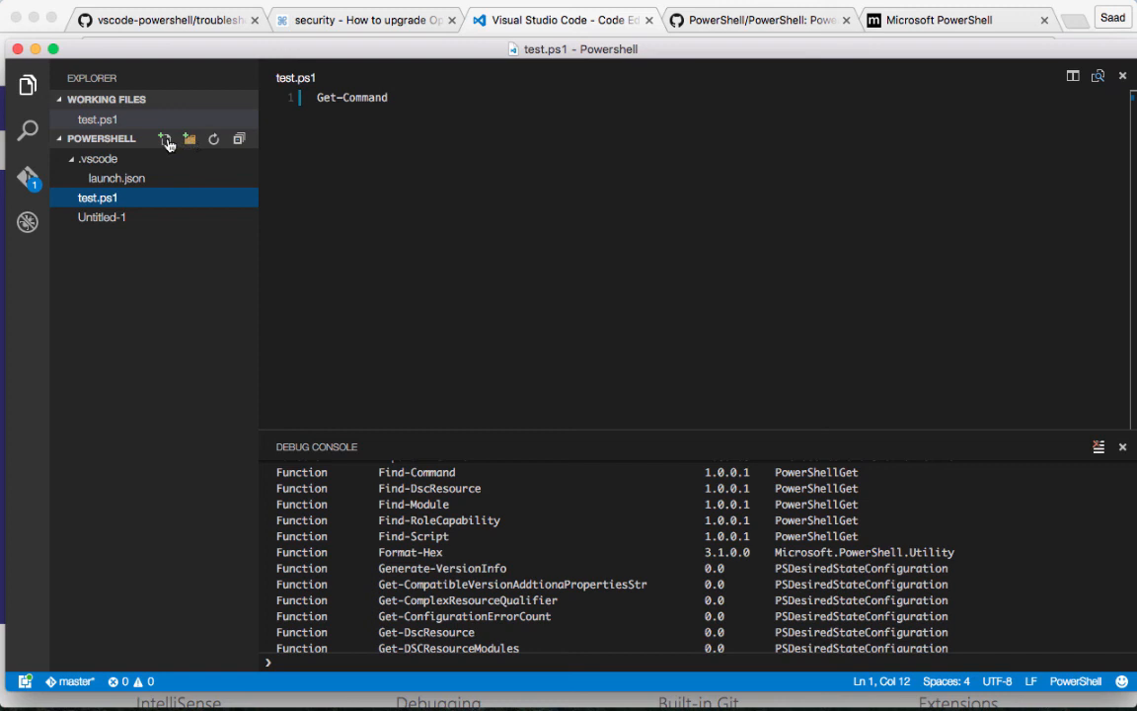
{"action": "mouse_move", "coordinate": [160, 217]}
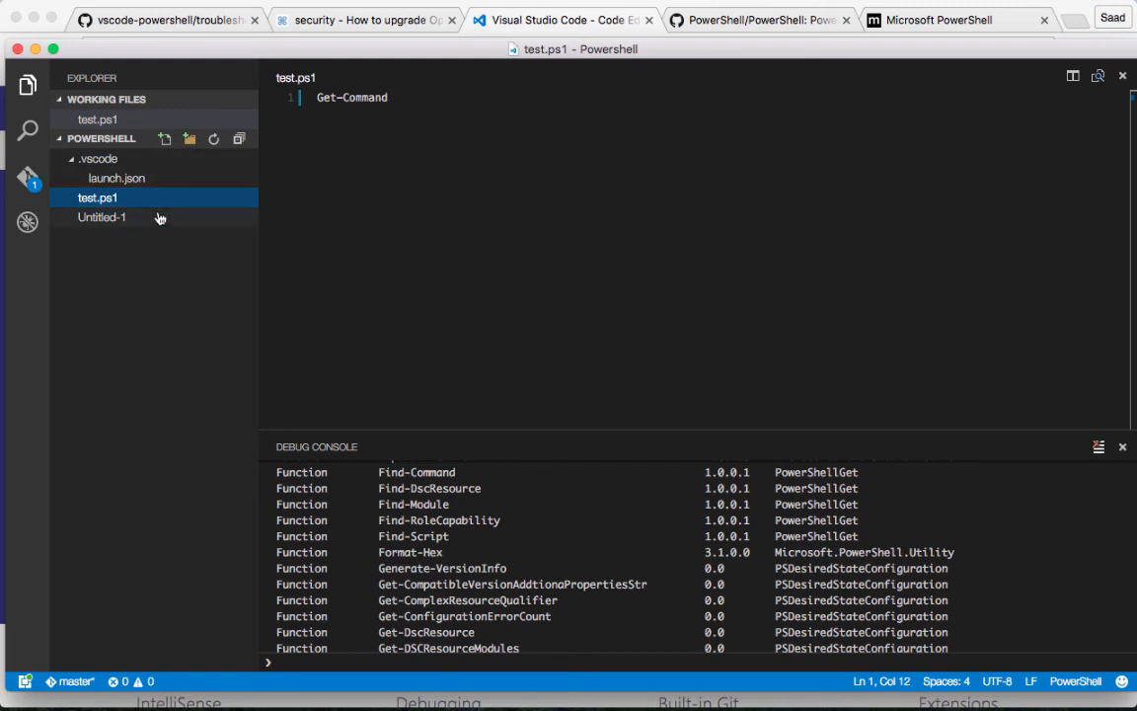